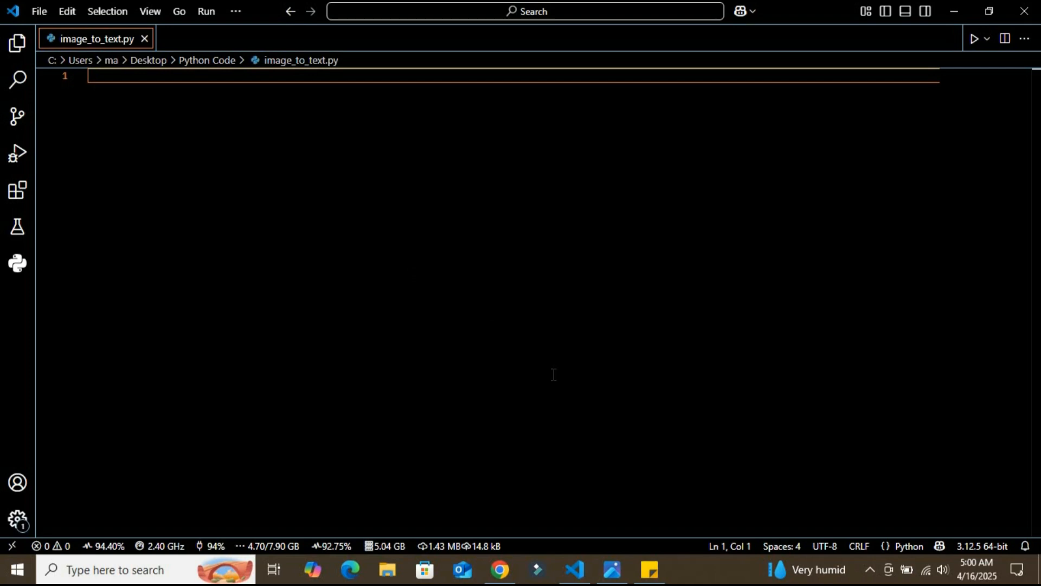
mouse_move(522, 551)
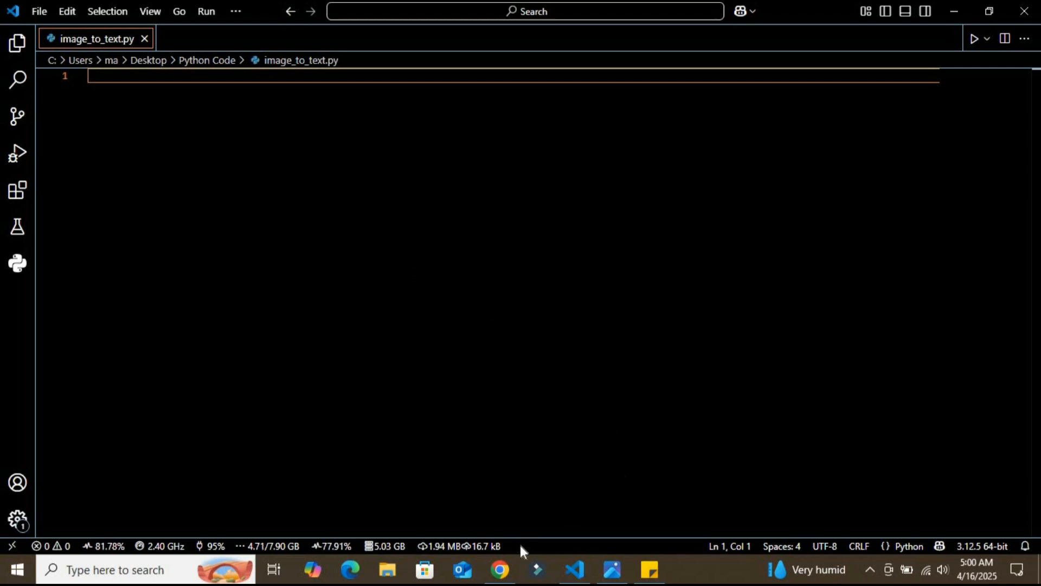
Show the UB-Mannheim Tesseract wiki page in Chrome, scrolling past the installer section and back to the top
click(499, 569)
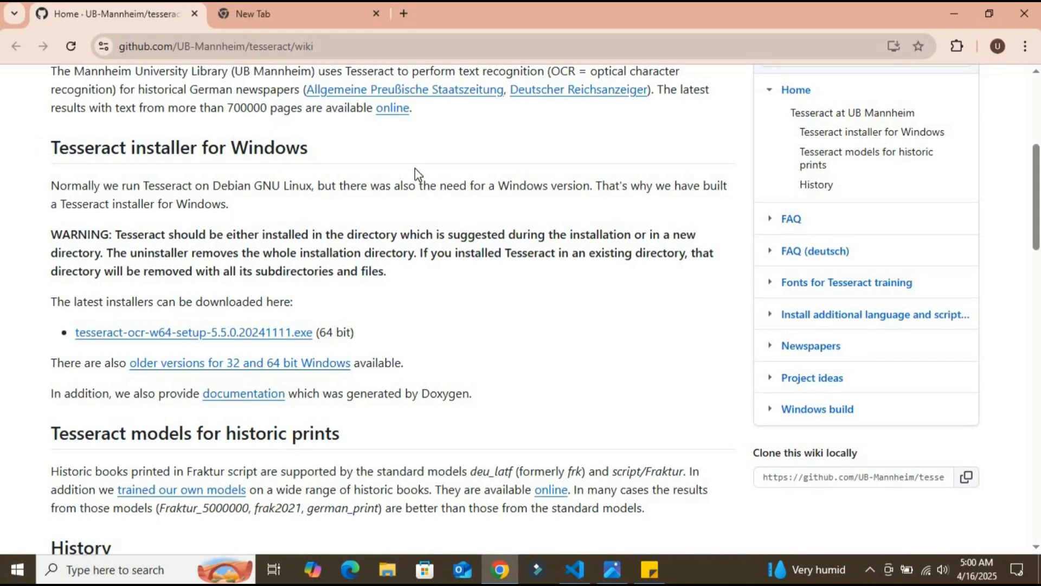
mouse_move(316, 179)
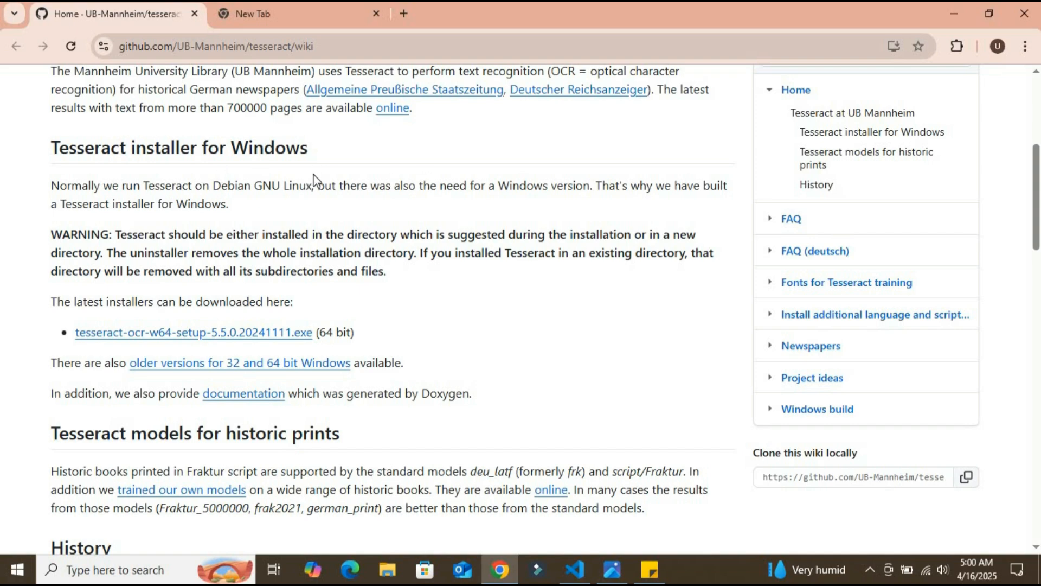
scroll(down, 3)
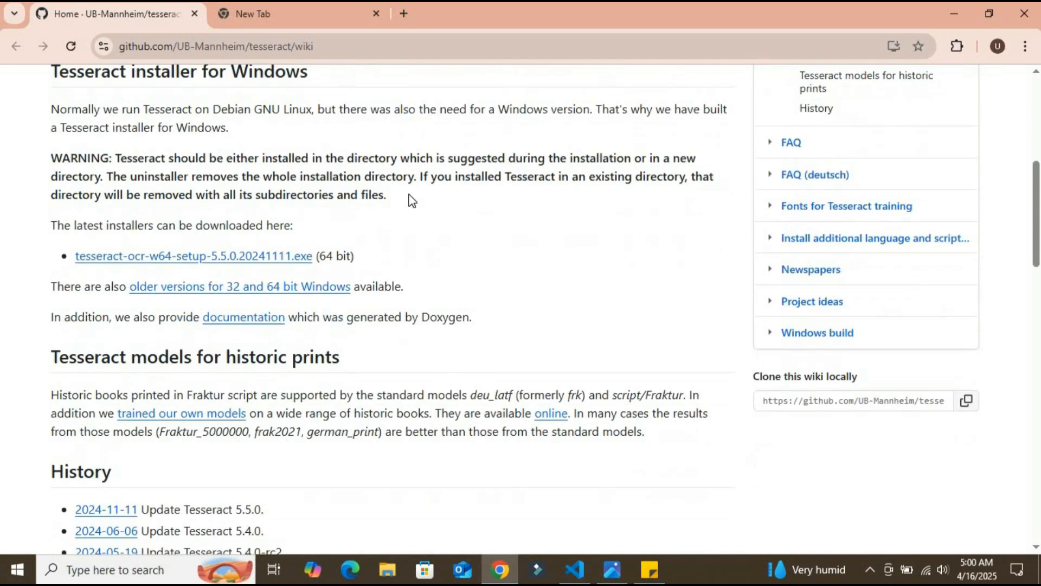
scroll(up, 3)
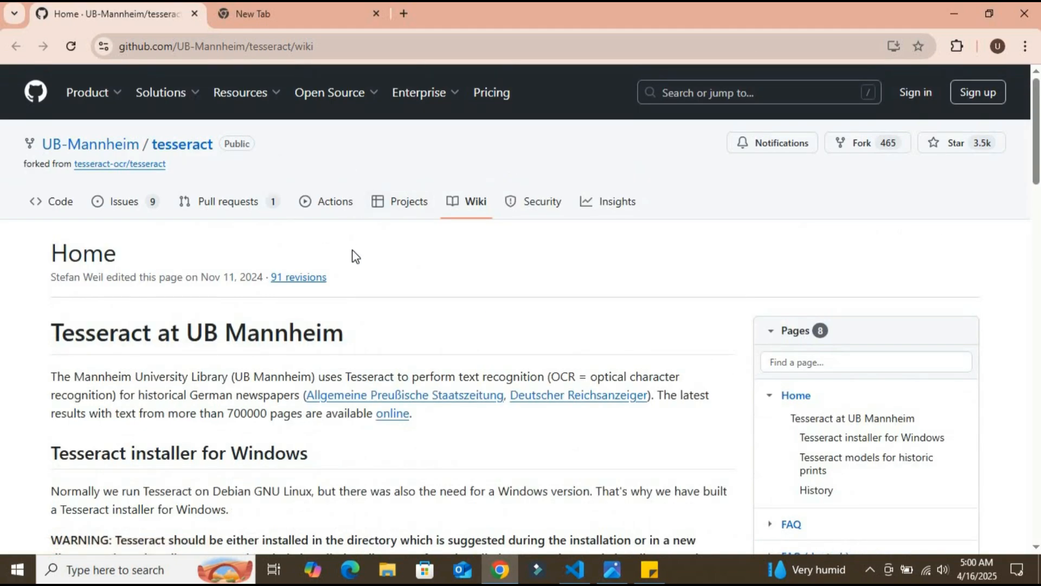
mouse_move(350, 119)
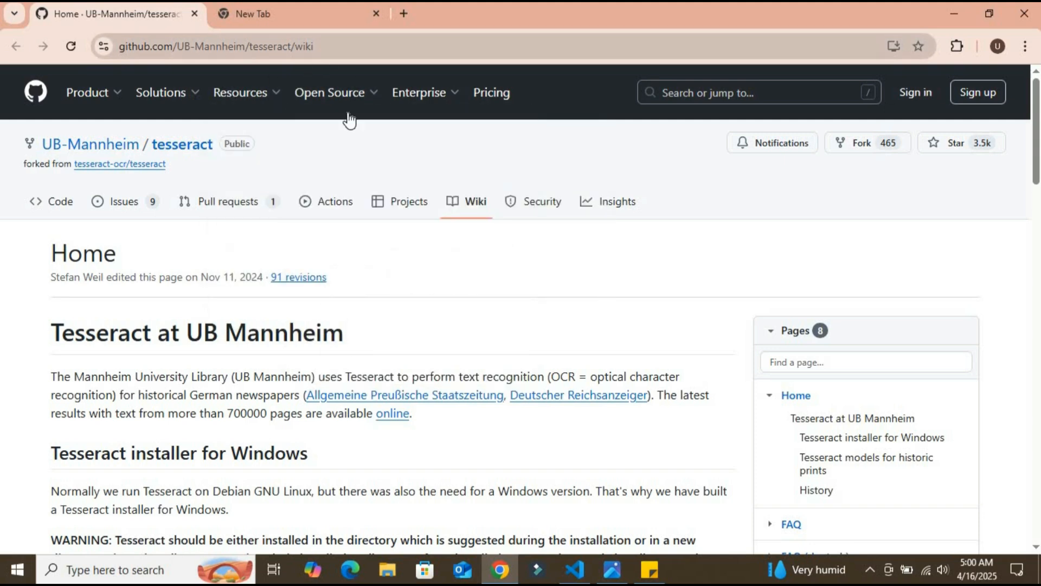
mouse_move(502, 570)
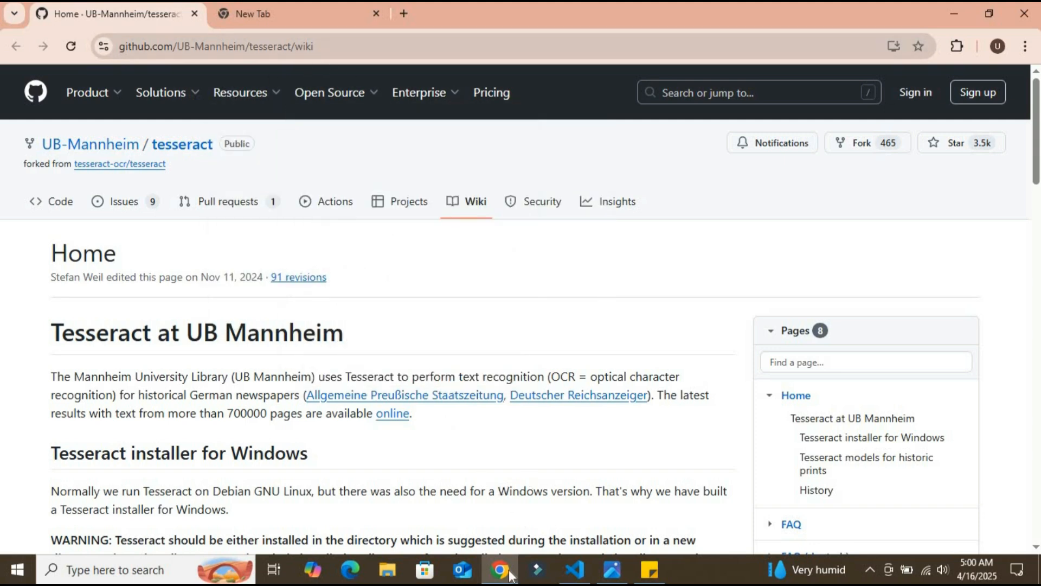
mouse_move(500, 570)
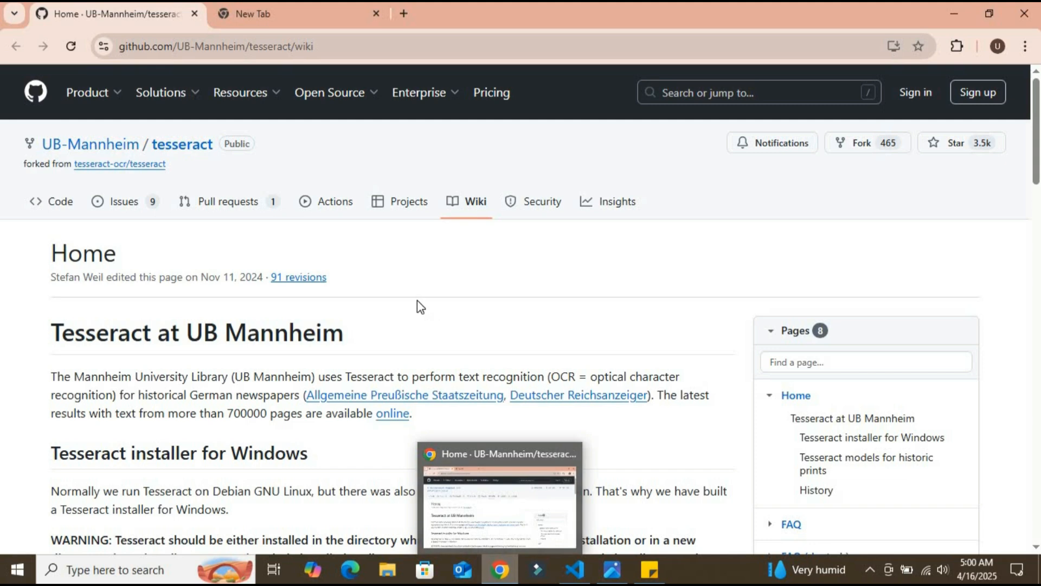
mouse_move(398, 290)
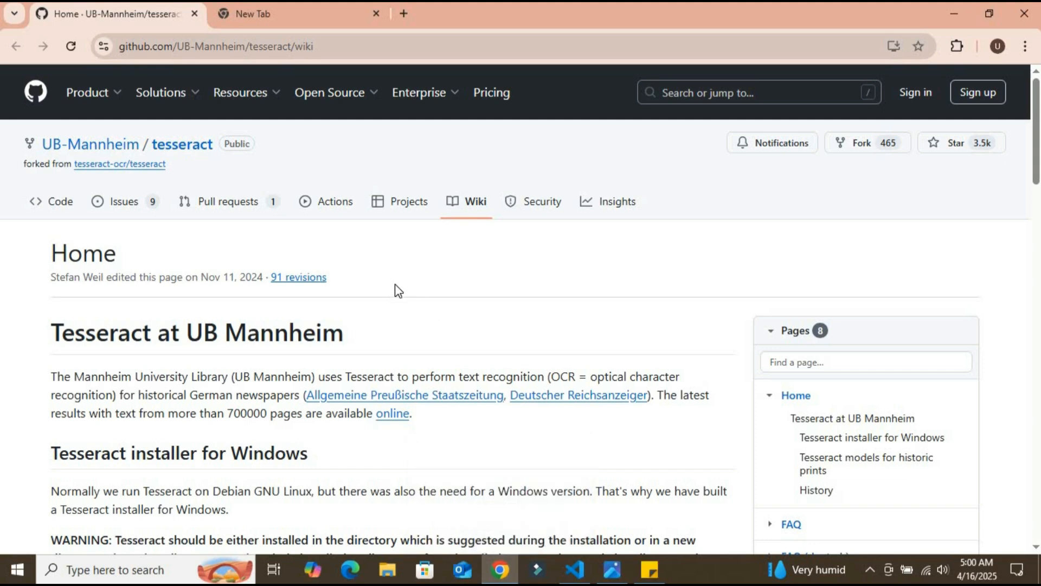
mouse_move(383, 315)
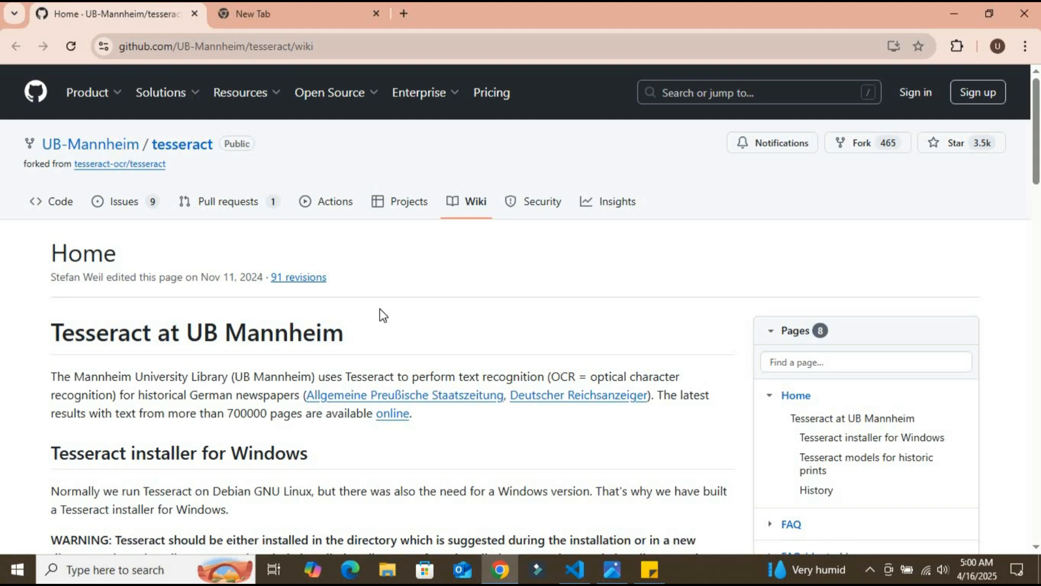
Write 'import pytesseract' and 'from PIL import Image' at the top of image_to_text.py, with a blank line after
click(574, 569)
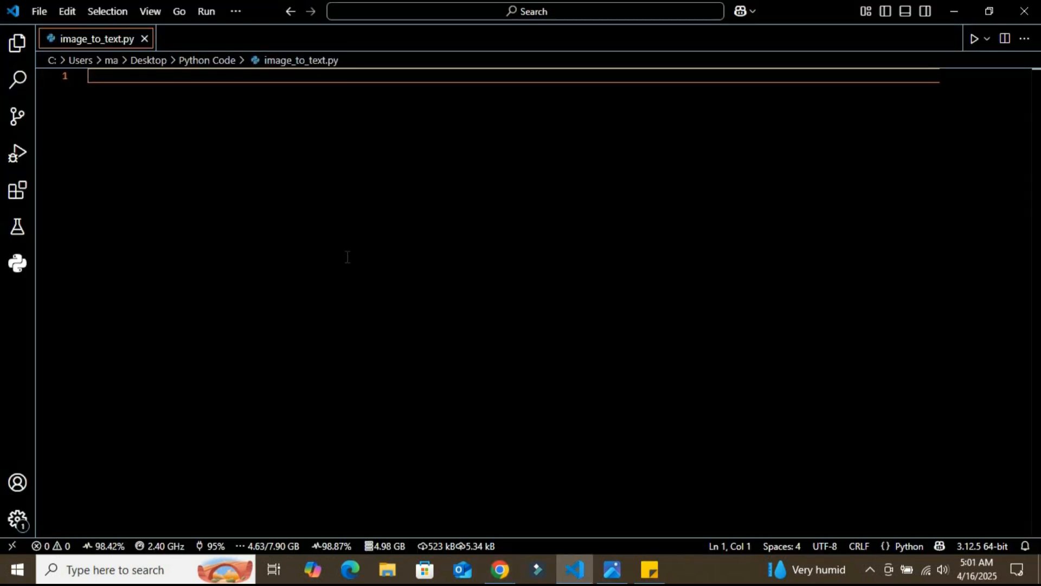
text(import)
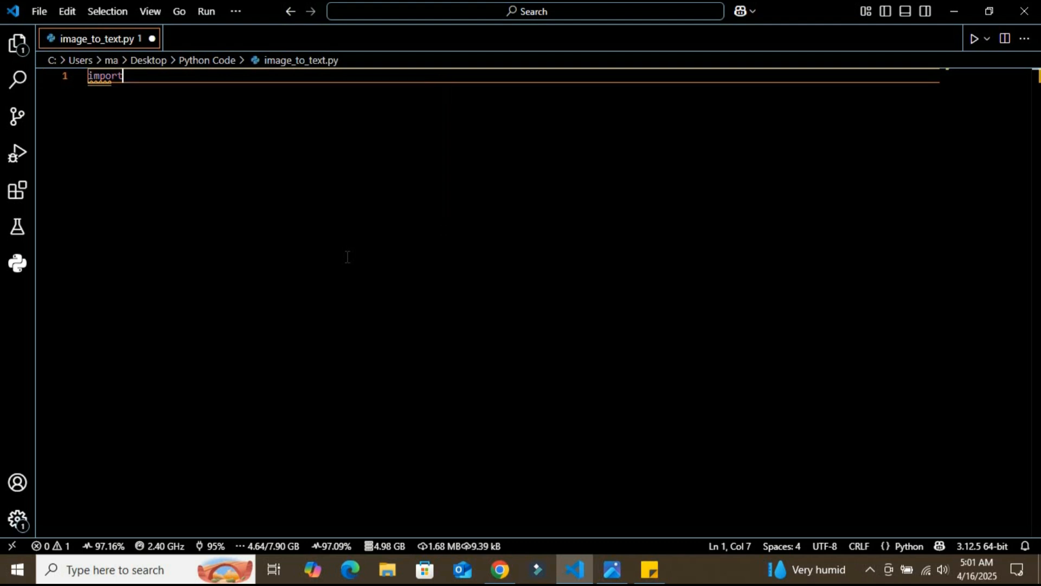
text(p)
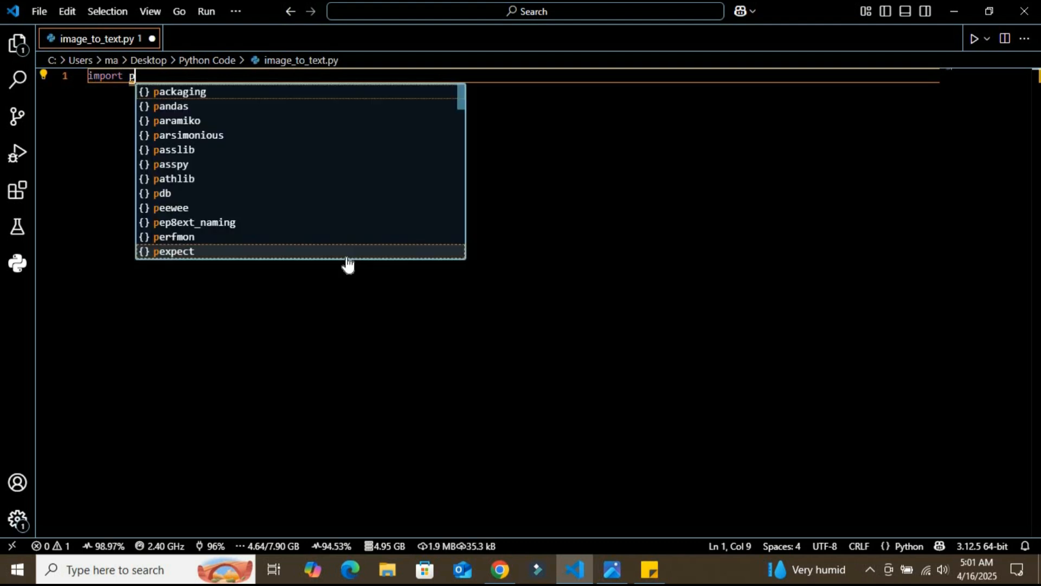
text(ytesseract)
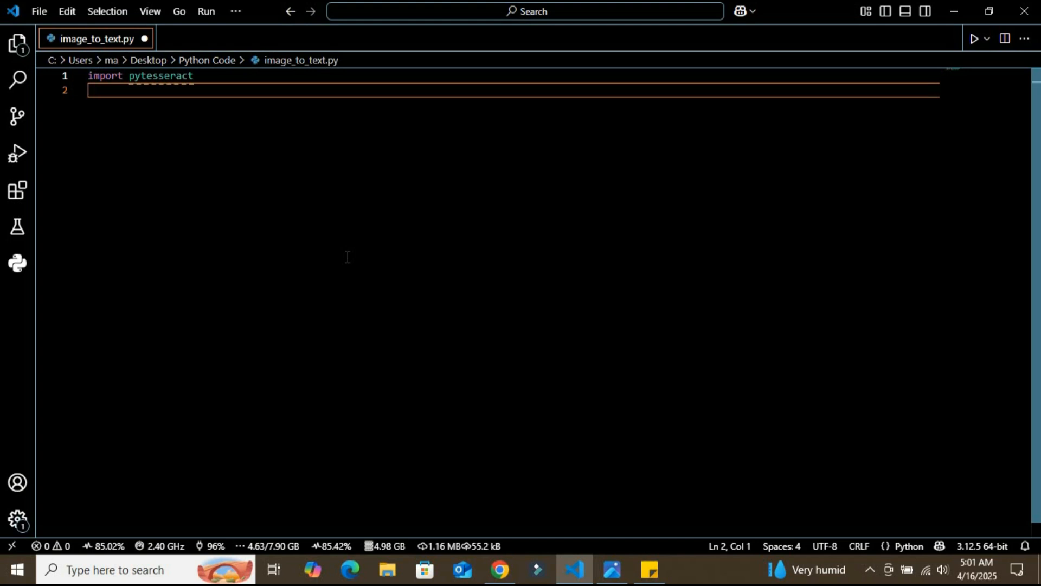
text(from PIL)
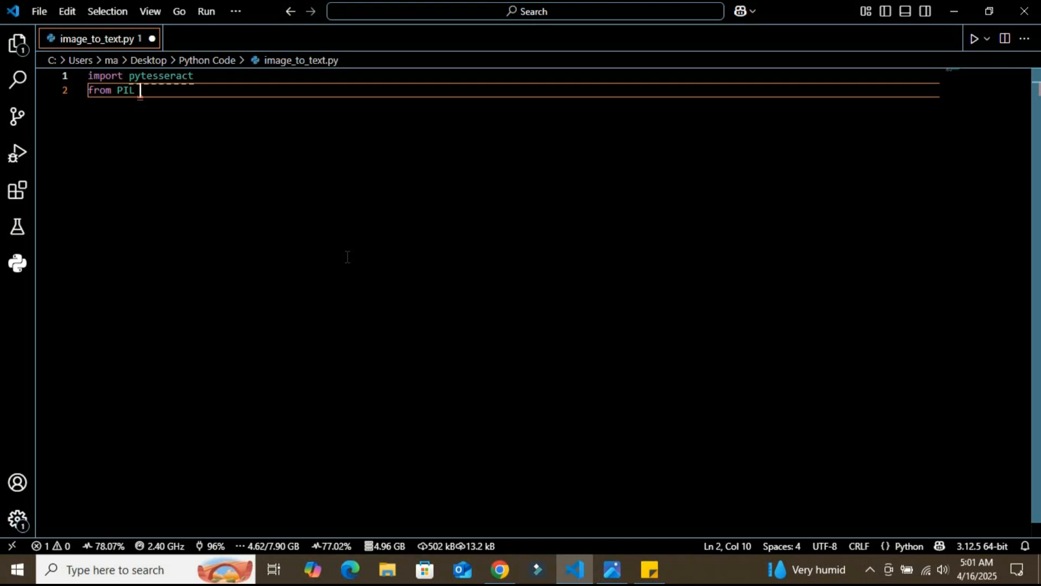
text(import)
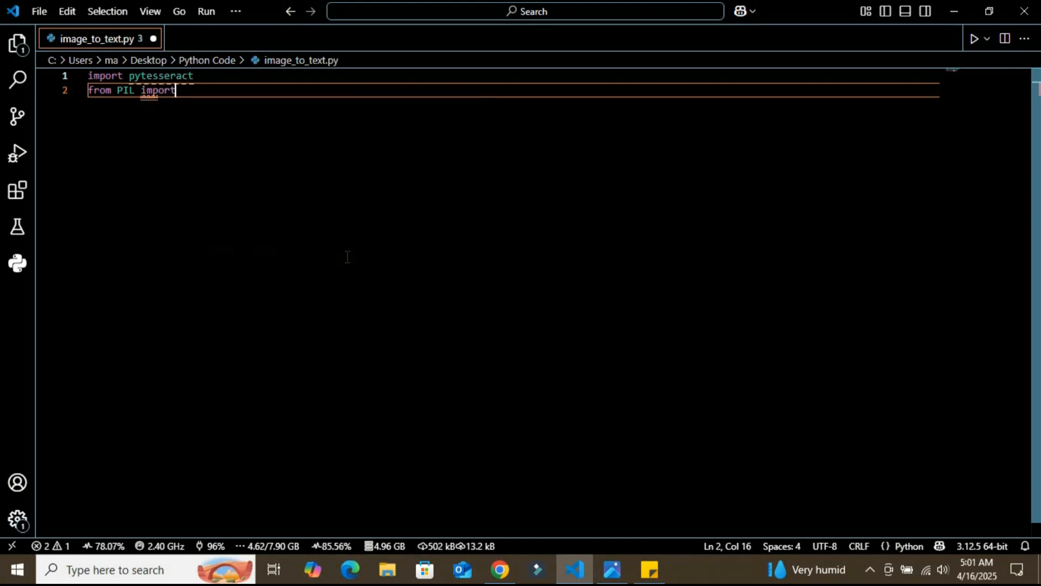
text(Image)
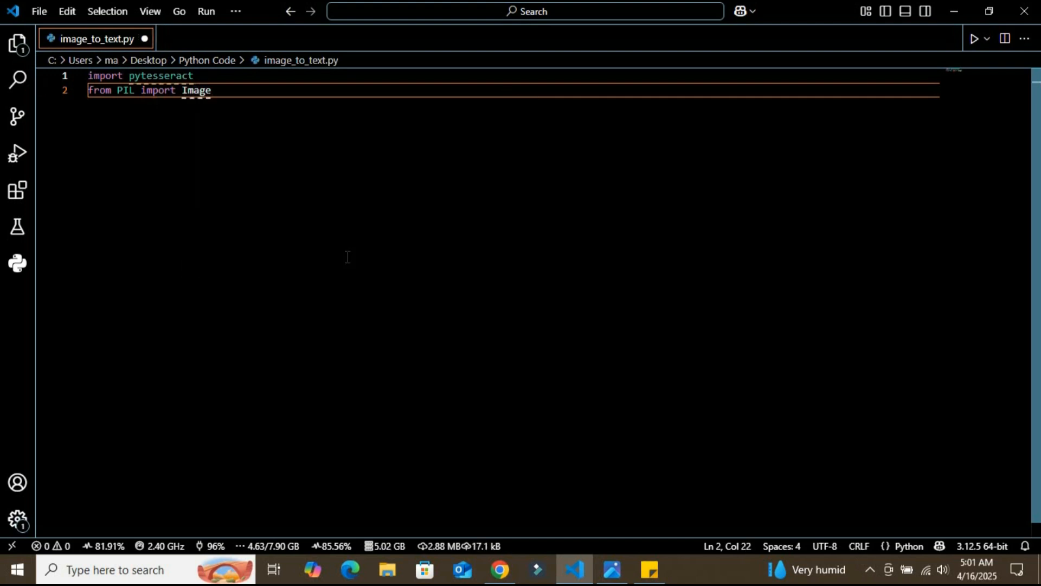
key(Enter)
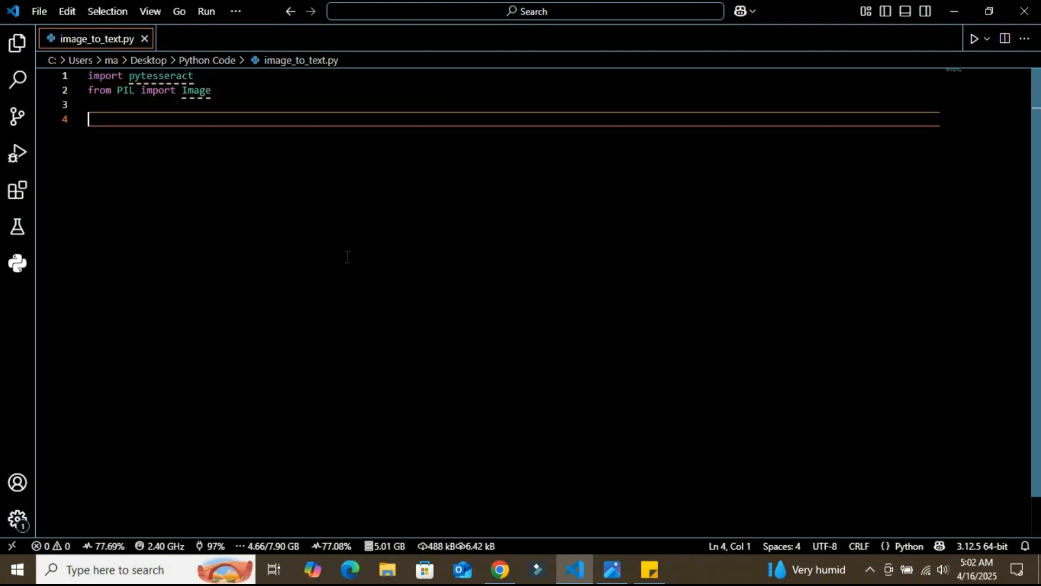
Set pytesseract.pytesseract.tesseract_cmd = r'C:\Program Files\Tesseract-OCR\tesseract.exe' on line 4, followed by a blank line
text(py)
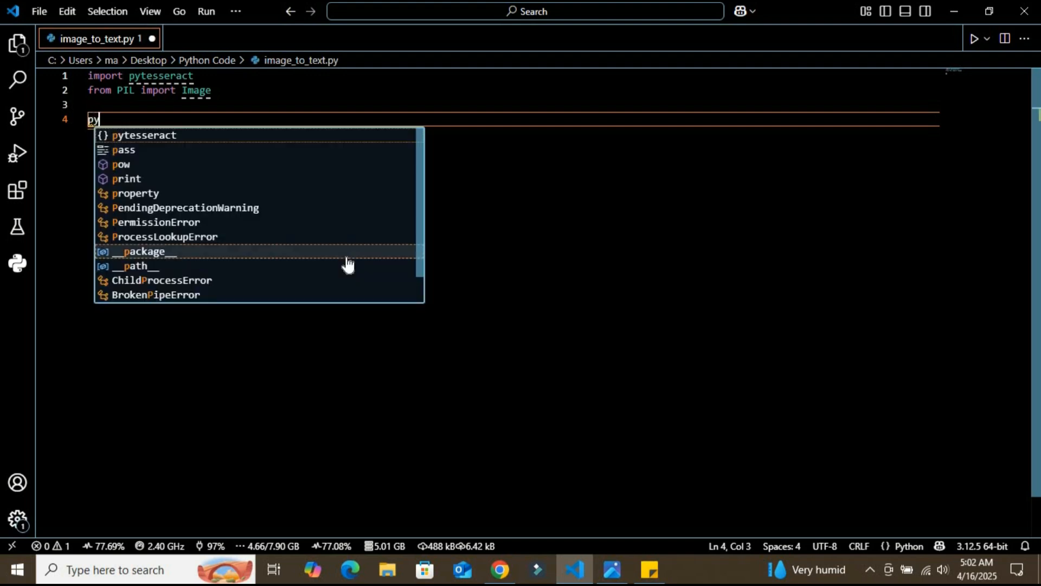
text(tesseract.)
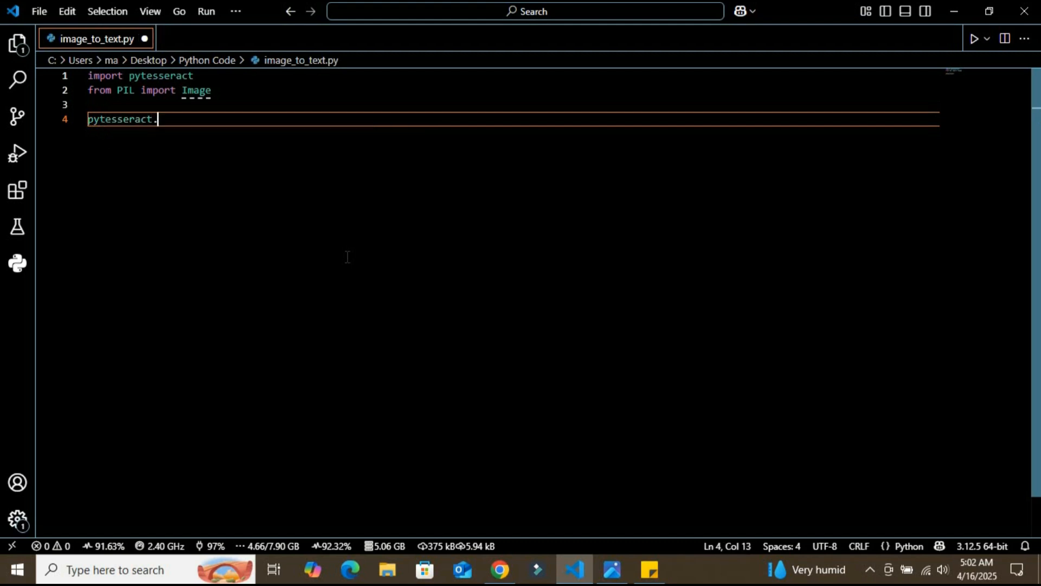
text(pytesseract)
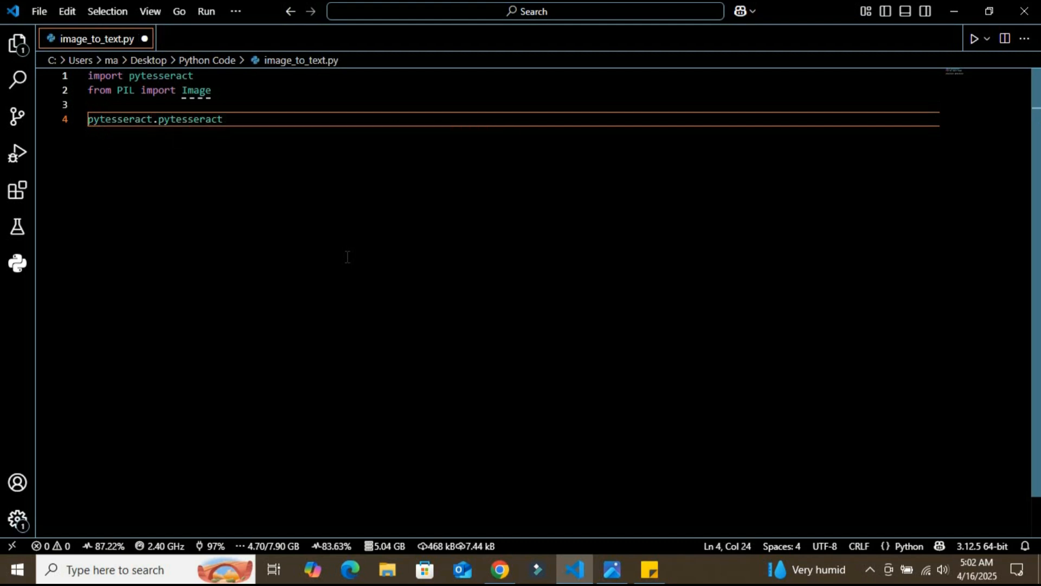
text(.tess)
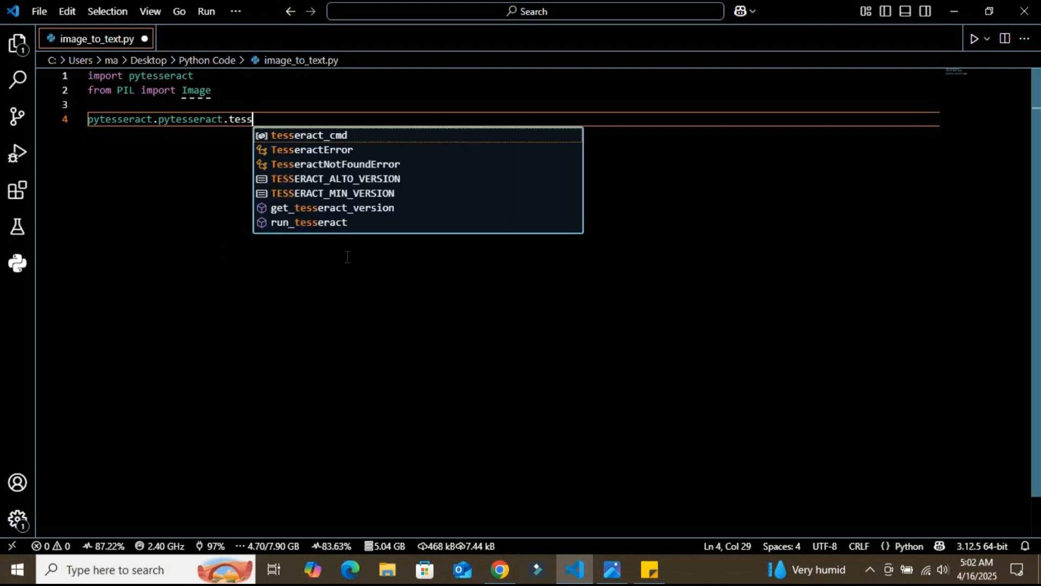
click(308, 134)
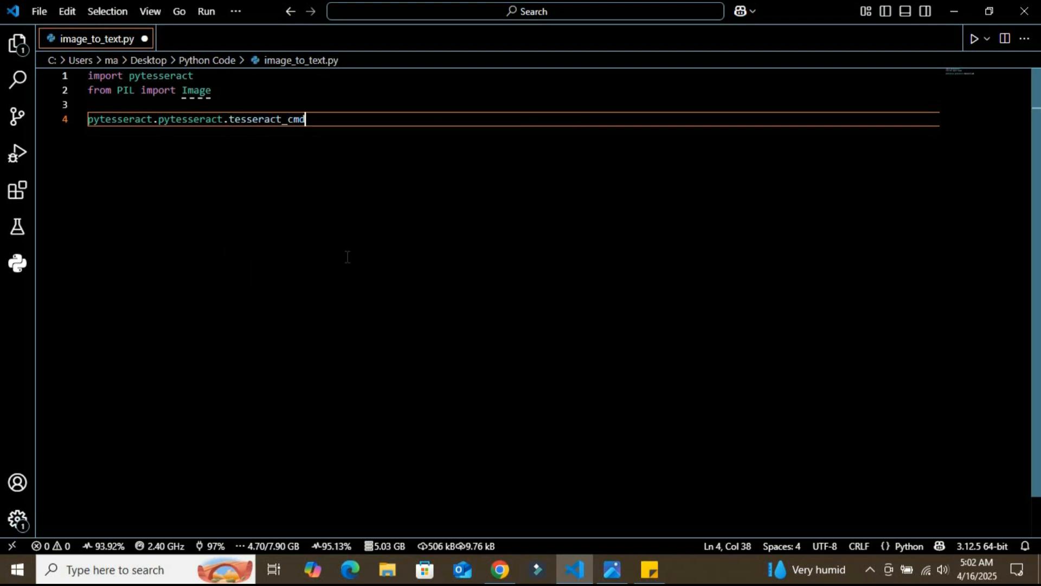
text(=r'C:\Program Files\Tesseract-OCR\tesseract.exe')
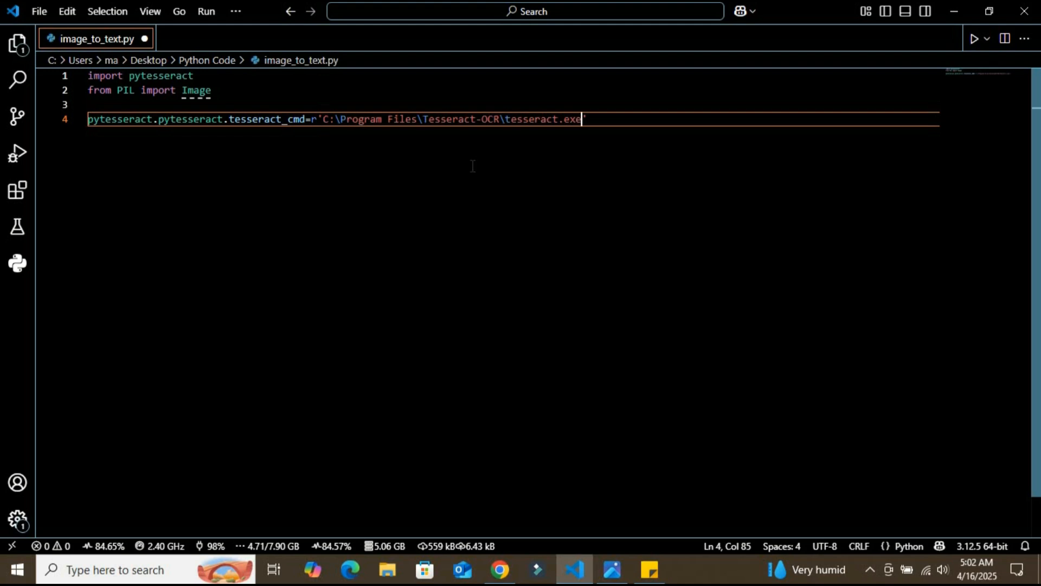
text(')
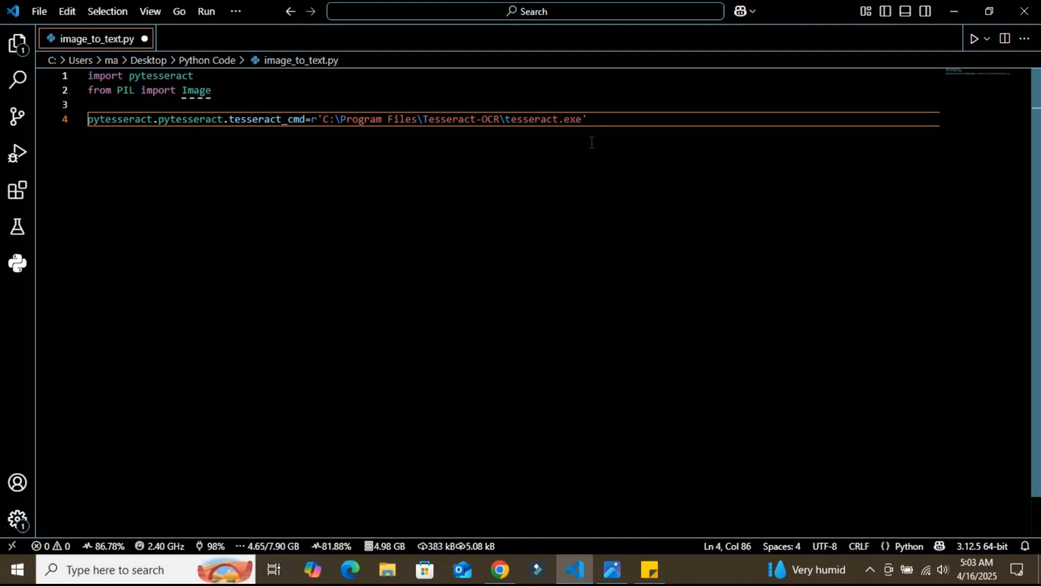
click(585, 119)
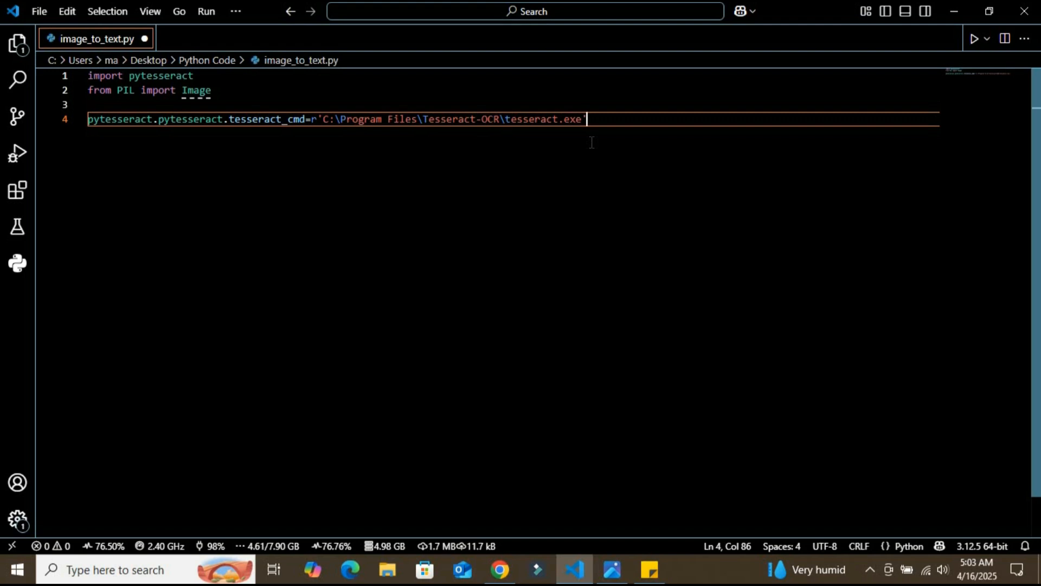
key(enter)
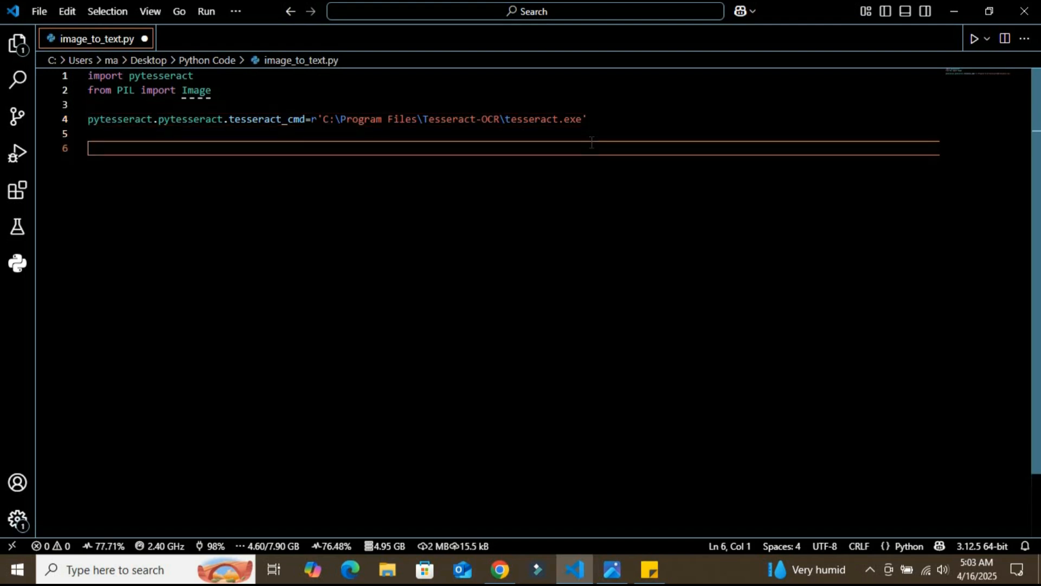
Declare the function header 'def img_to_text(path):' and move into its body
text(def im)
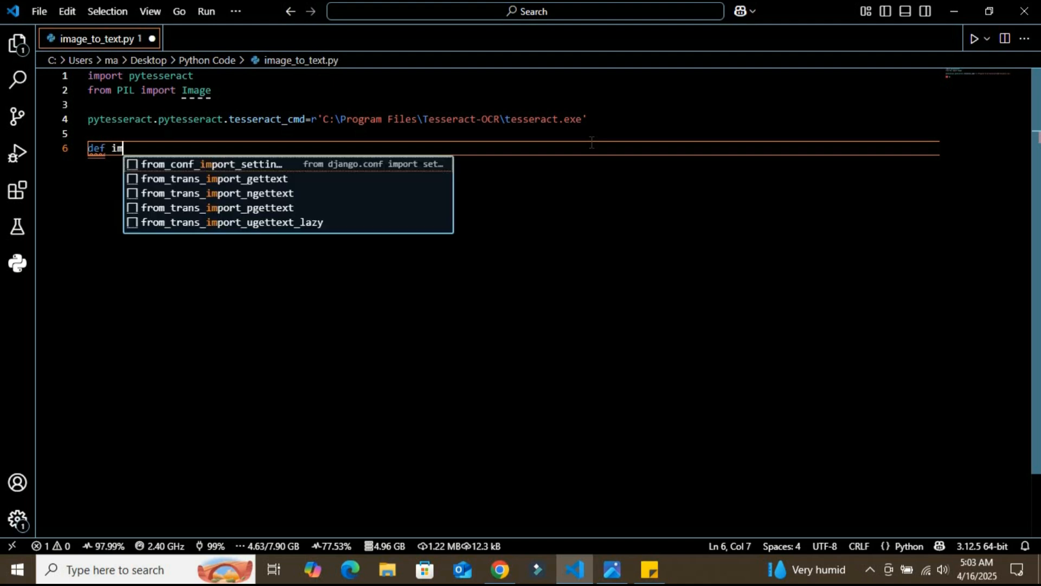
text(g)
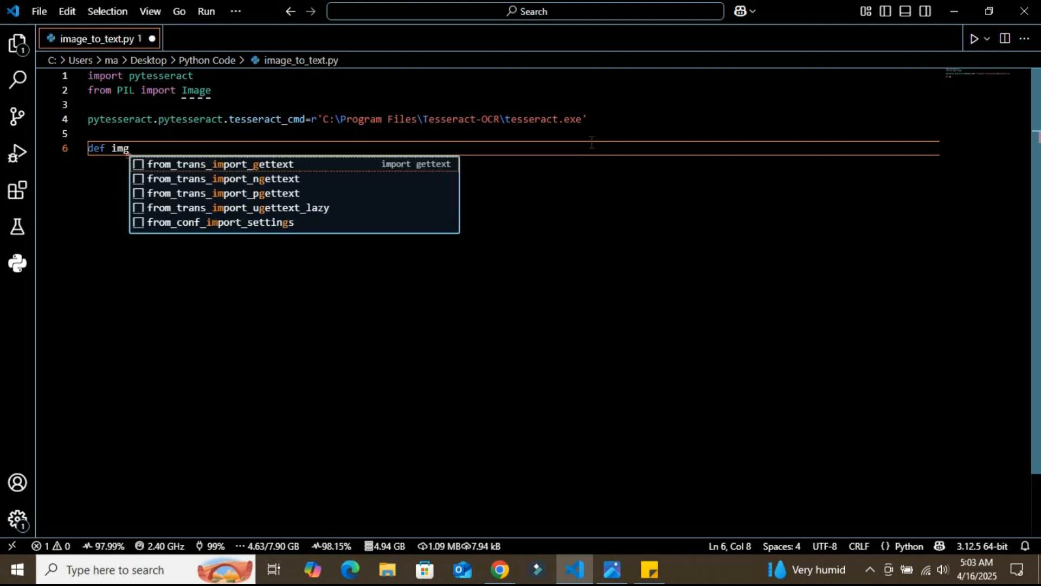
text(_)
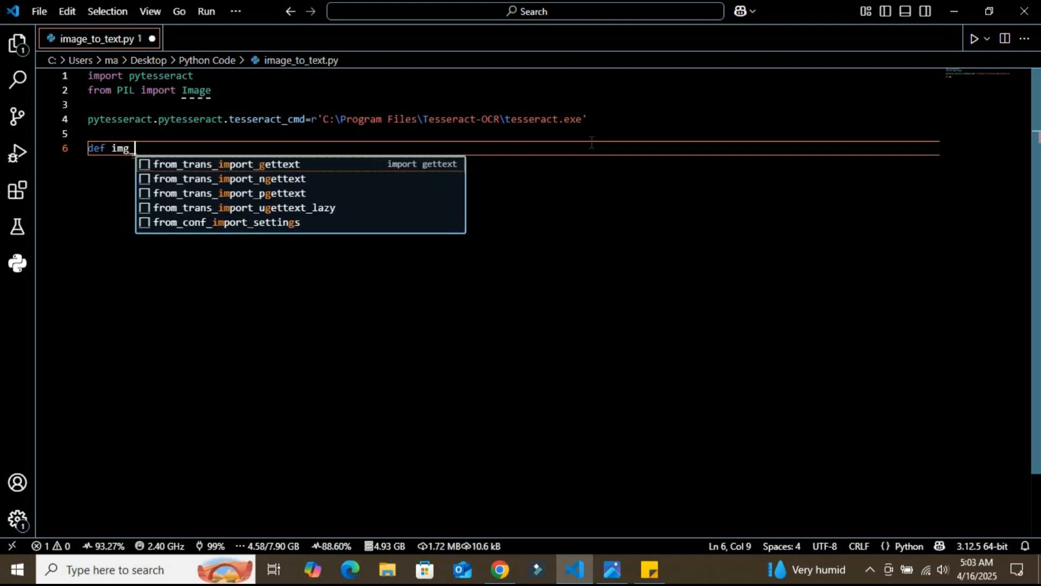
text(to_text)
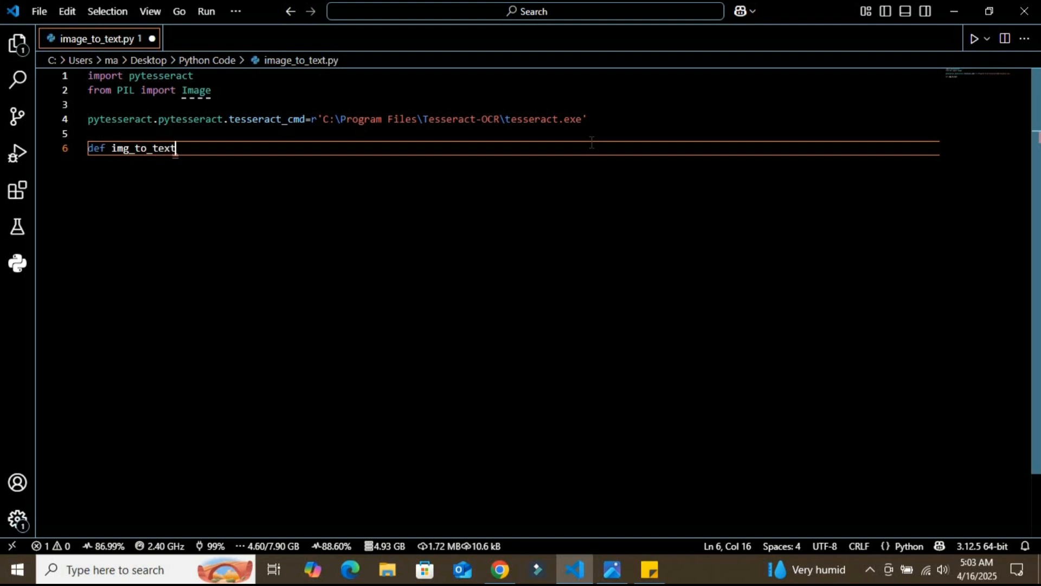
text(())
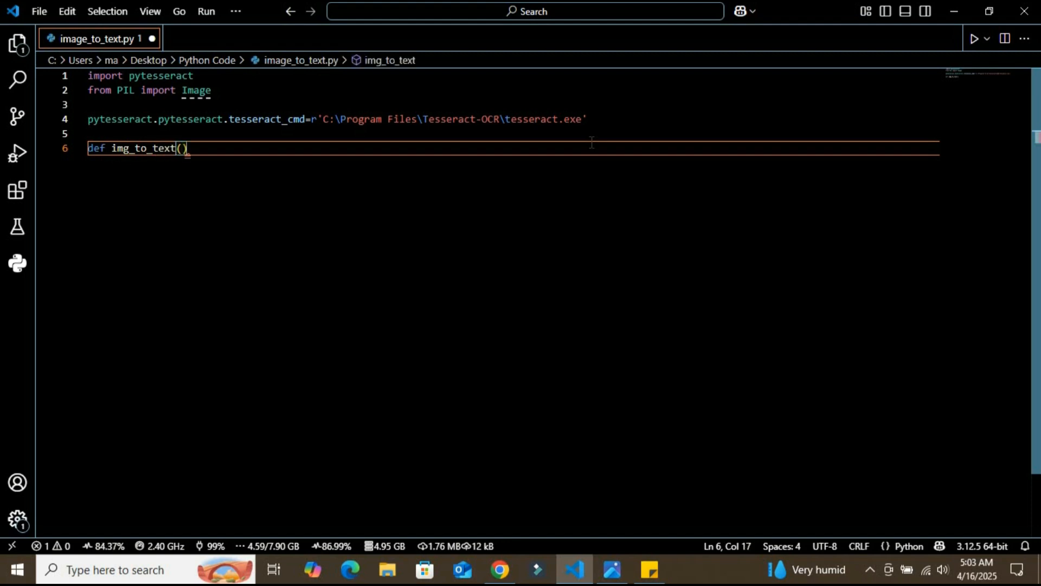
text(path)
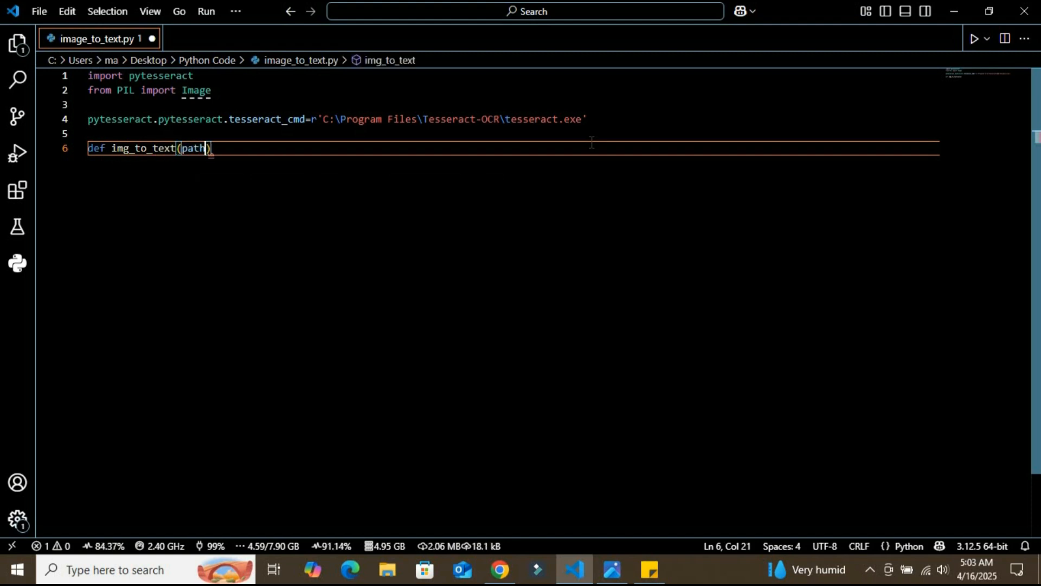
text(:)
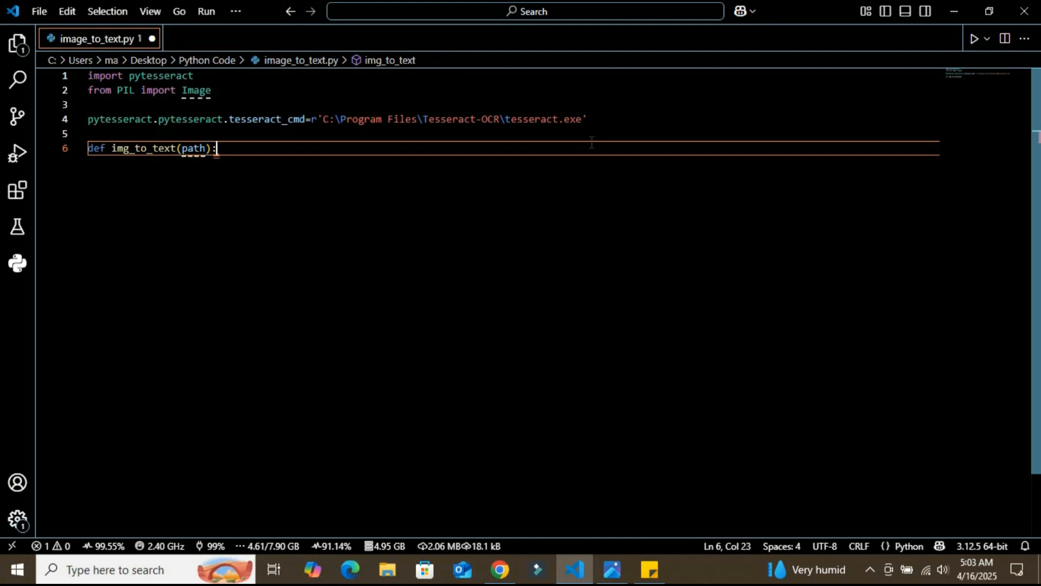
key(Return)
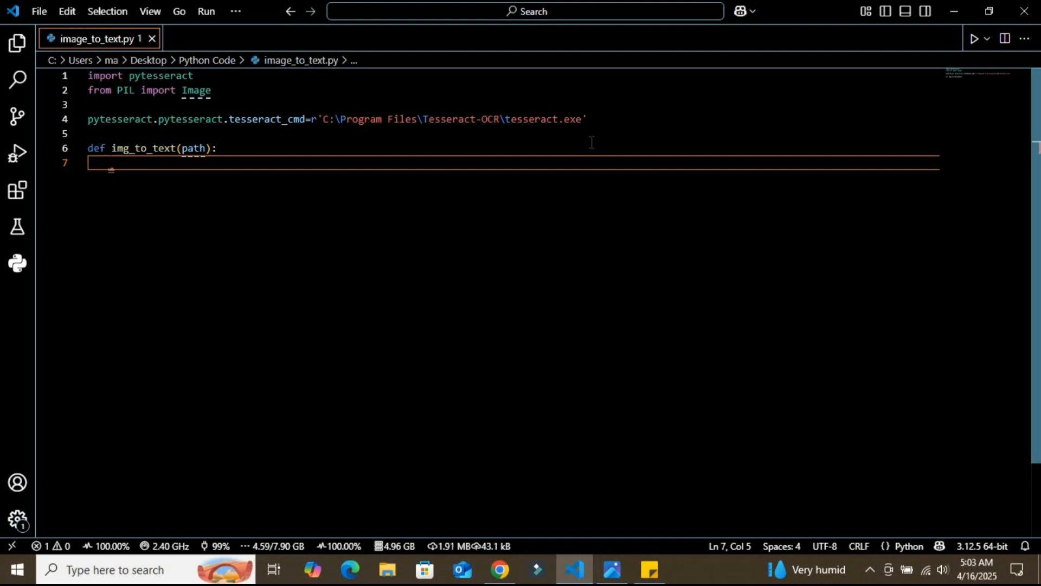
Load the image with 'img = Image.open(path)'
text(img =)
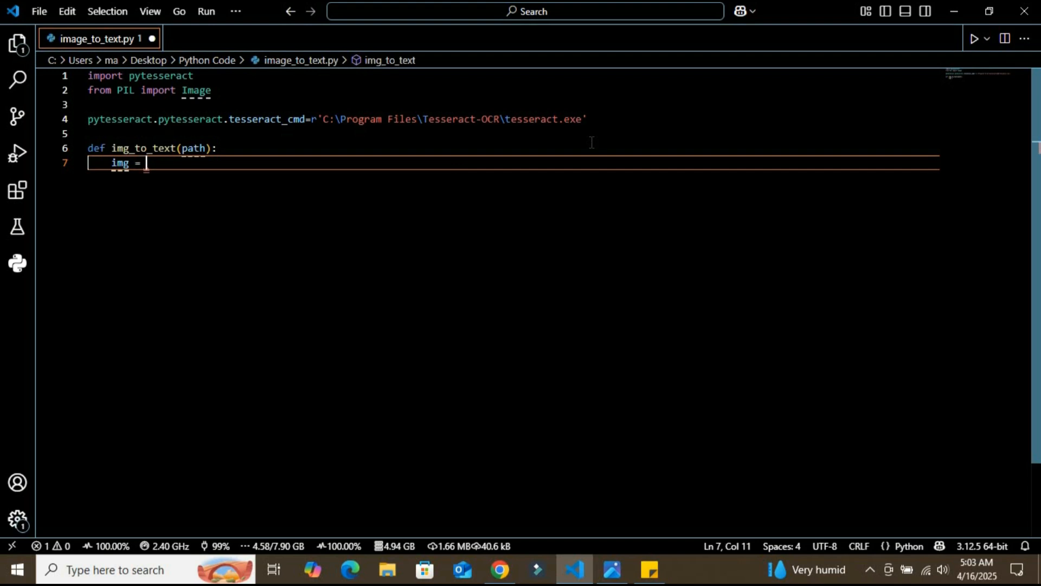
text(Image)
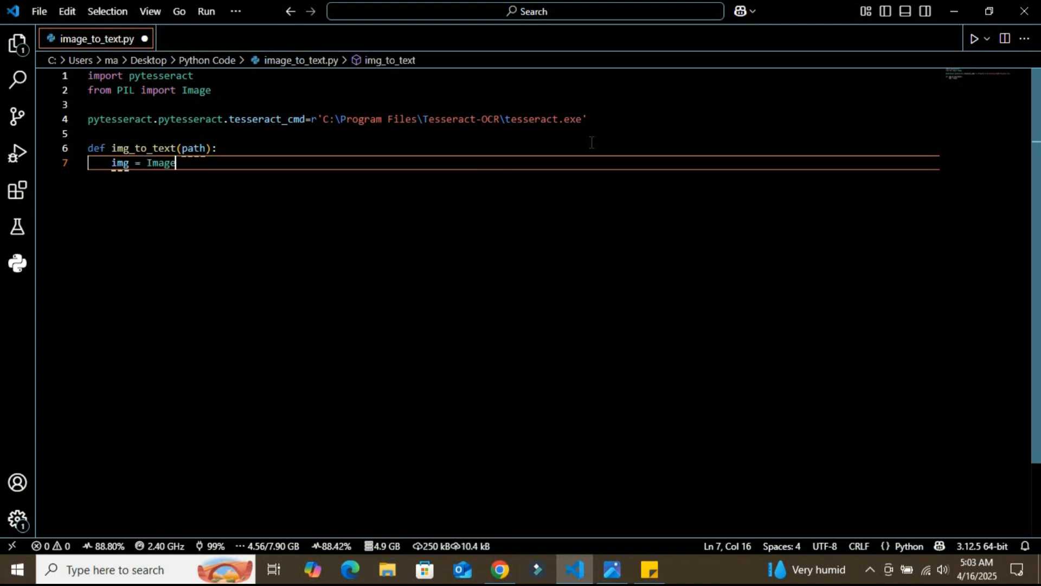
text(.open)
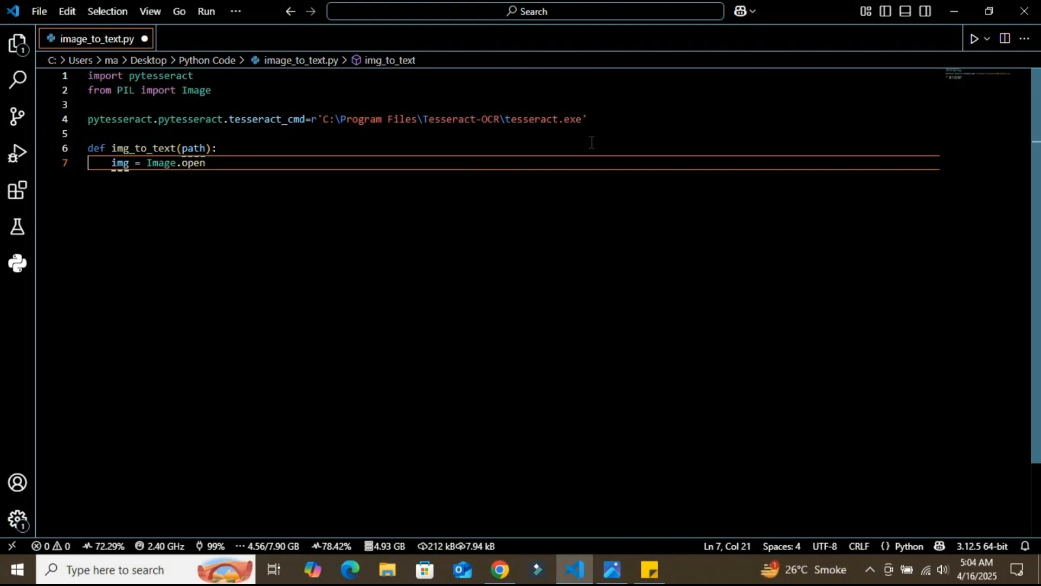
text(())
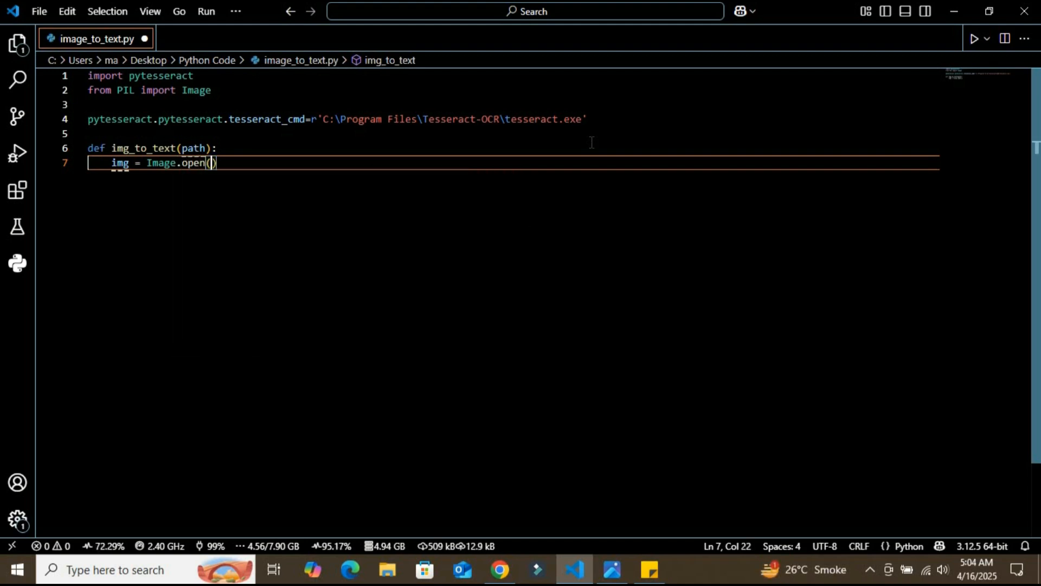
text(path)
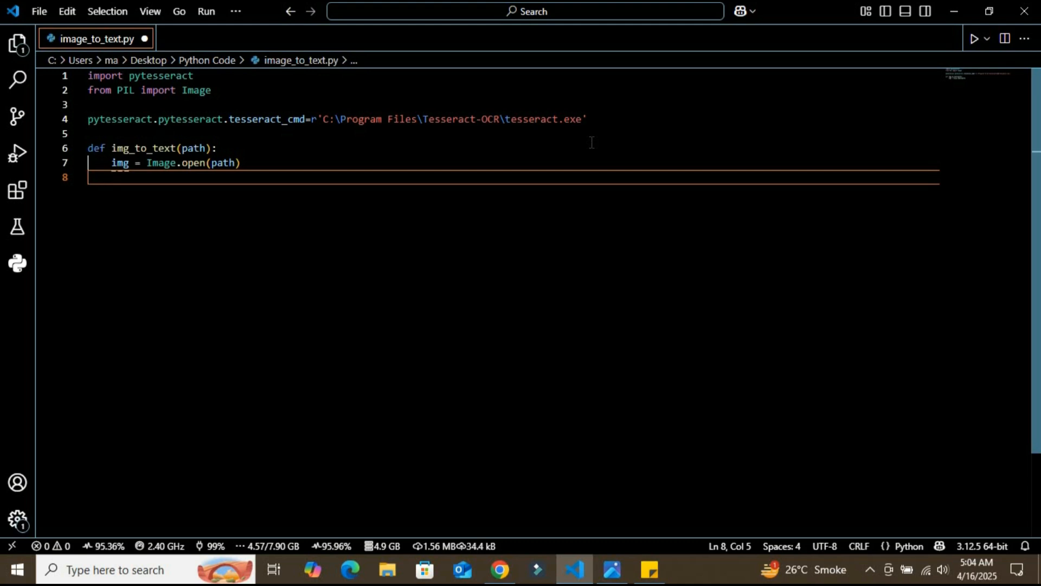
Run OCR with 'text = pytesseract.image_to_string(img)'
text(text =)
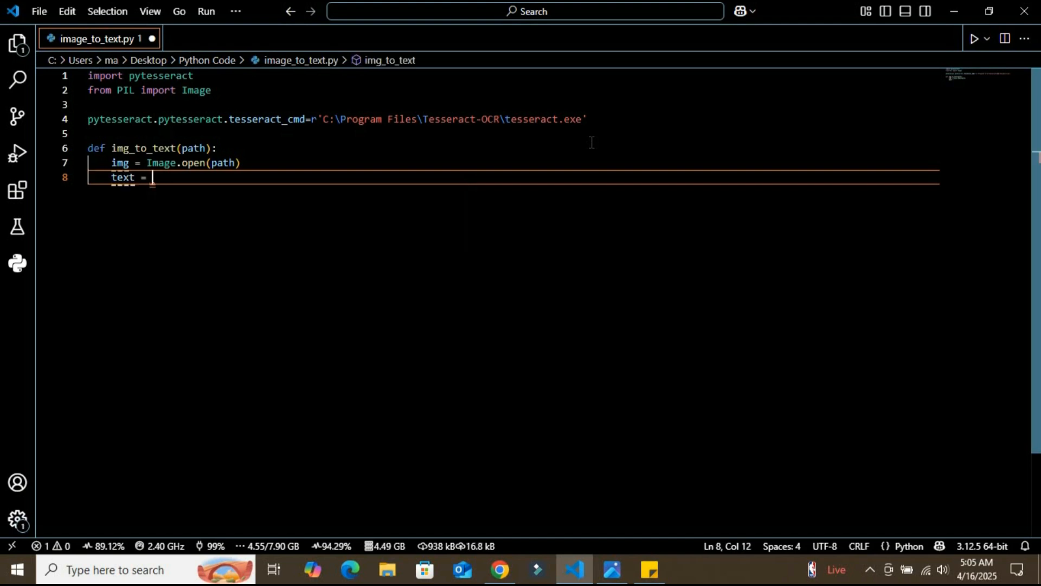
text(pytesseract)
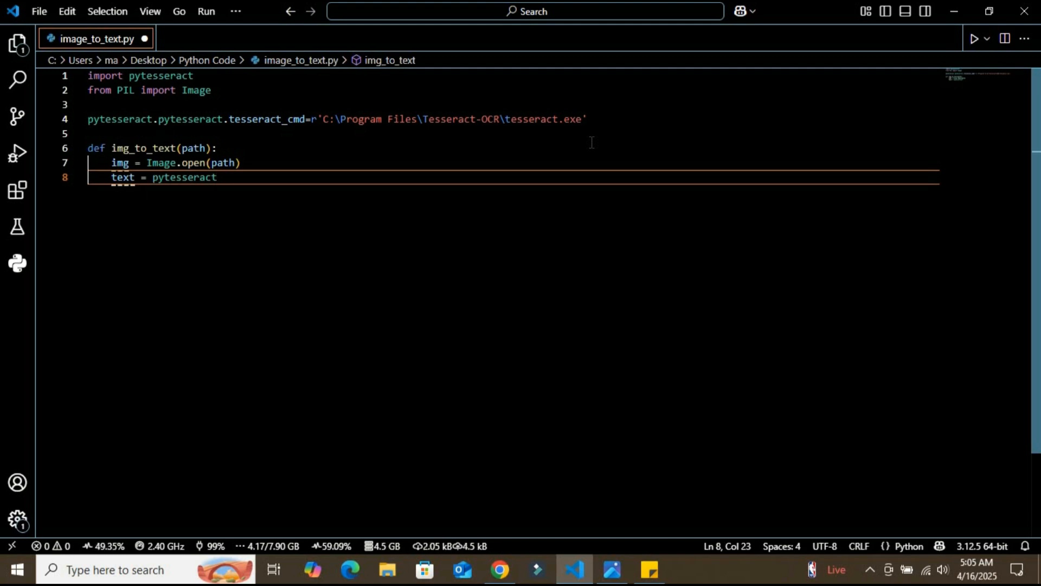
text(.image)
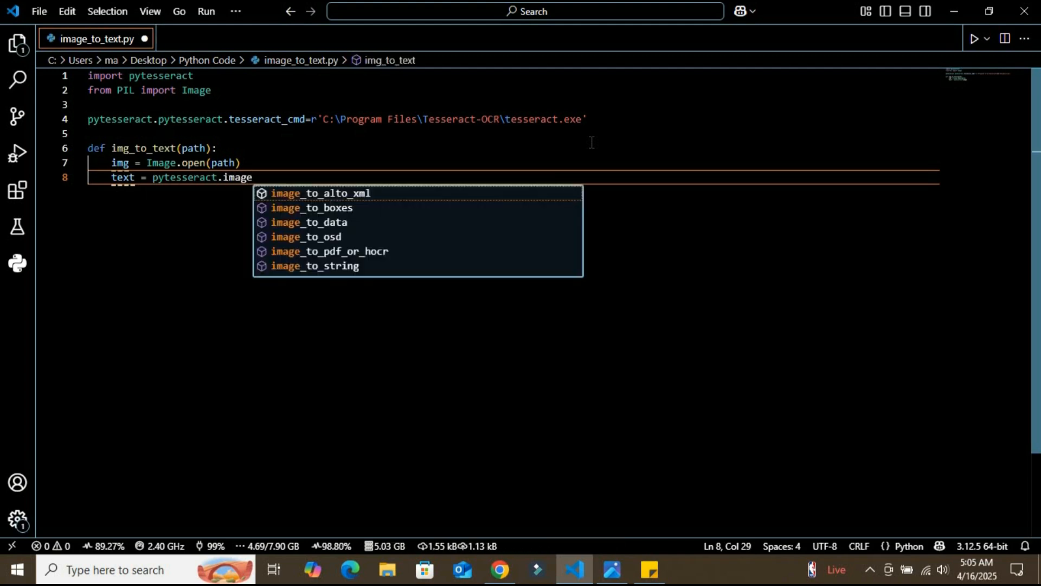
text(_)
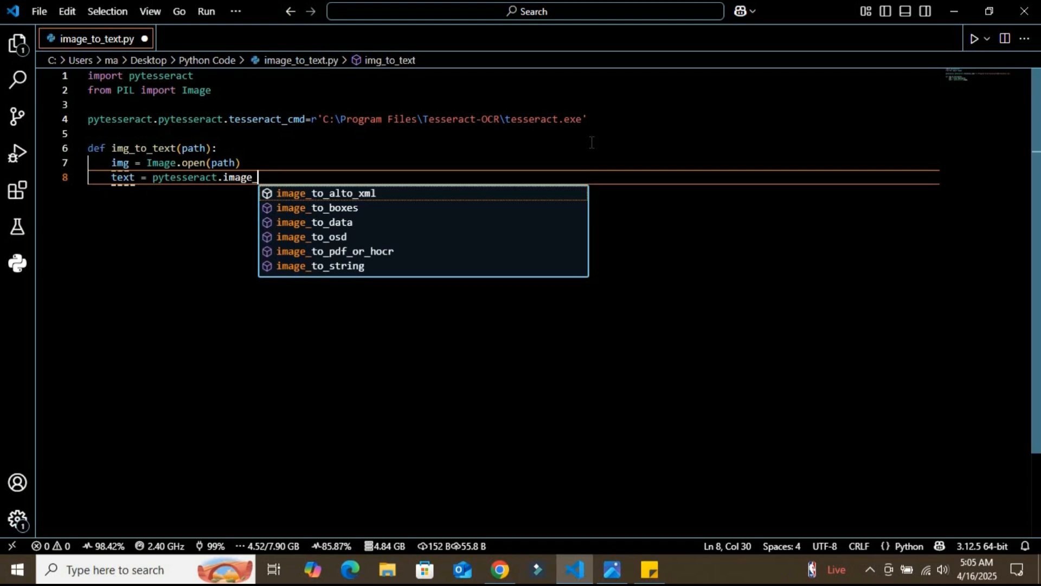
text(_s)
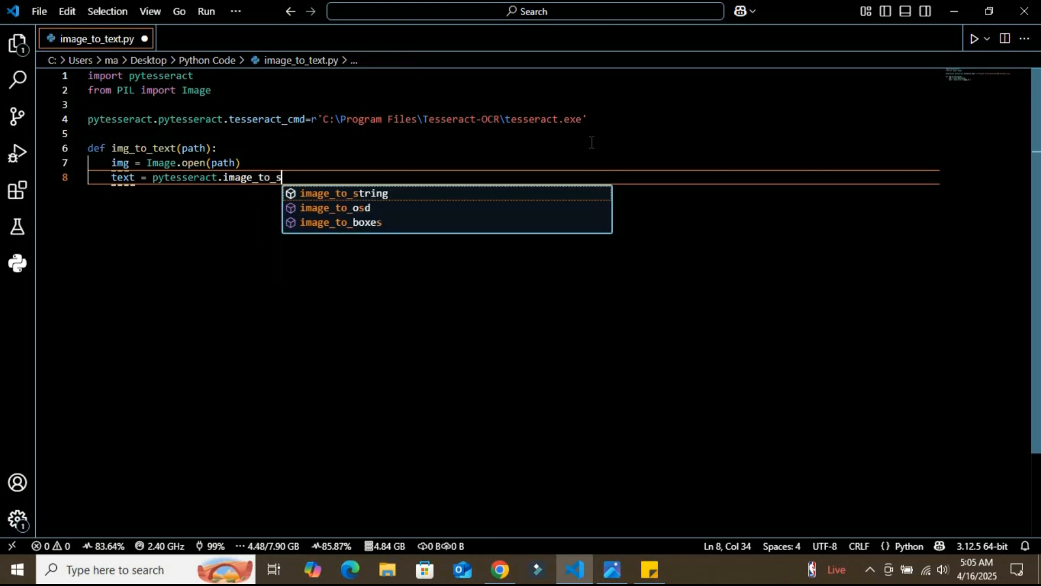
click(343, 193)
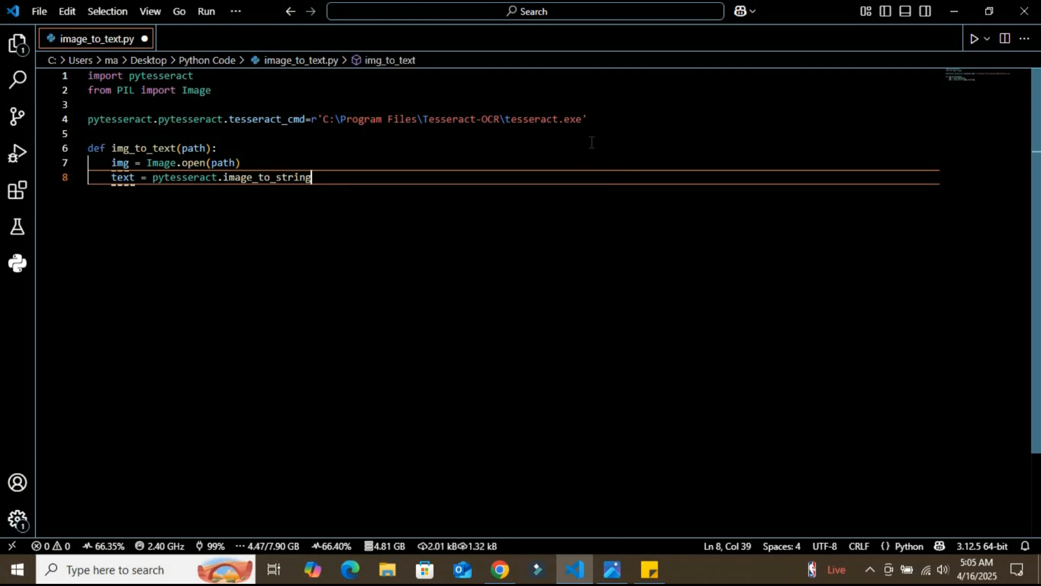
text(()
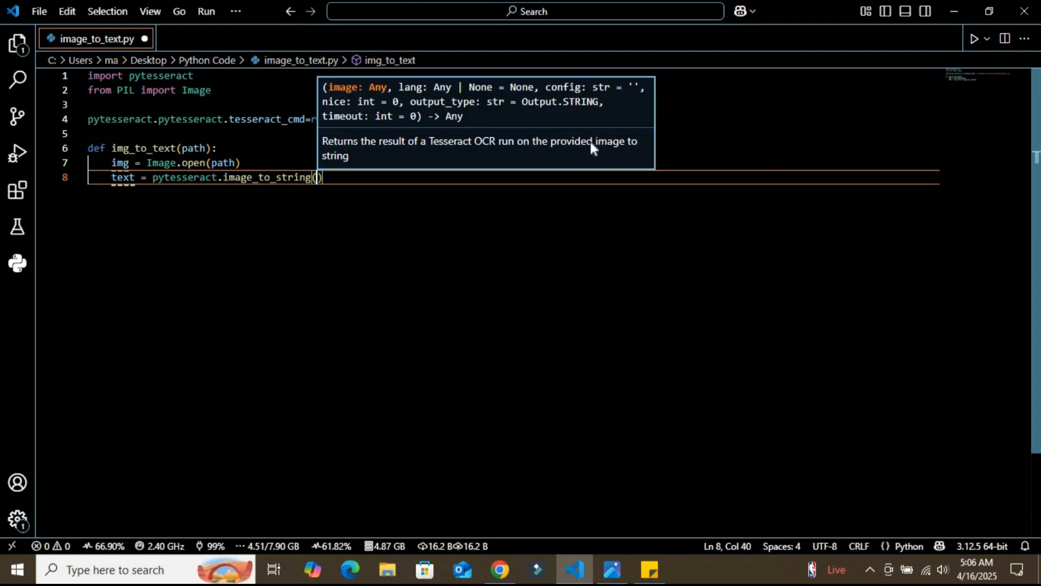
text(img)
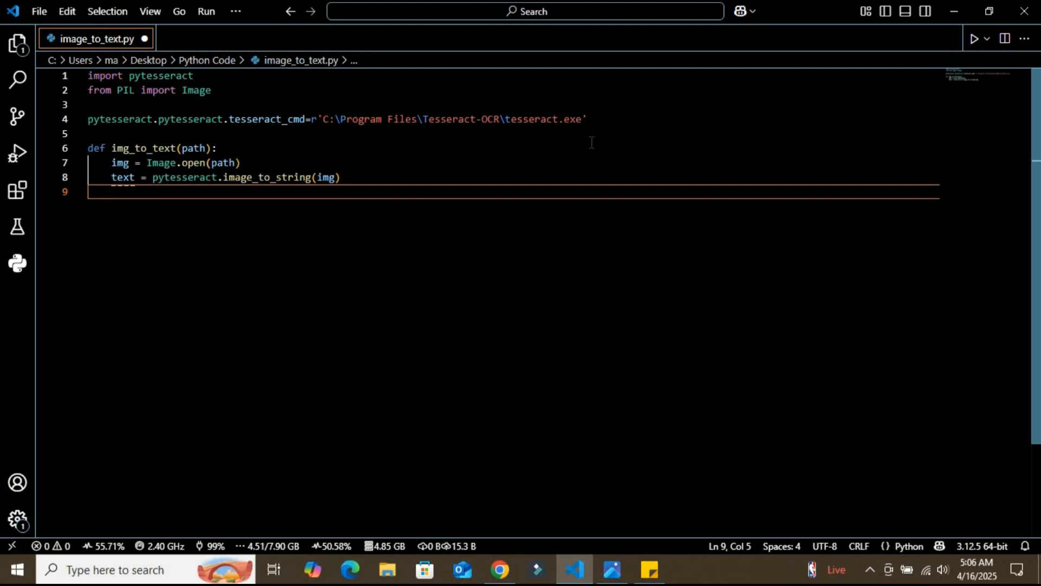
Return text from the function and save the script
text(return)
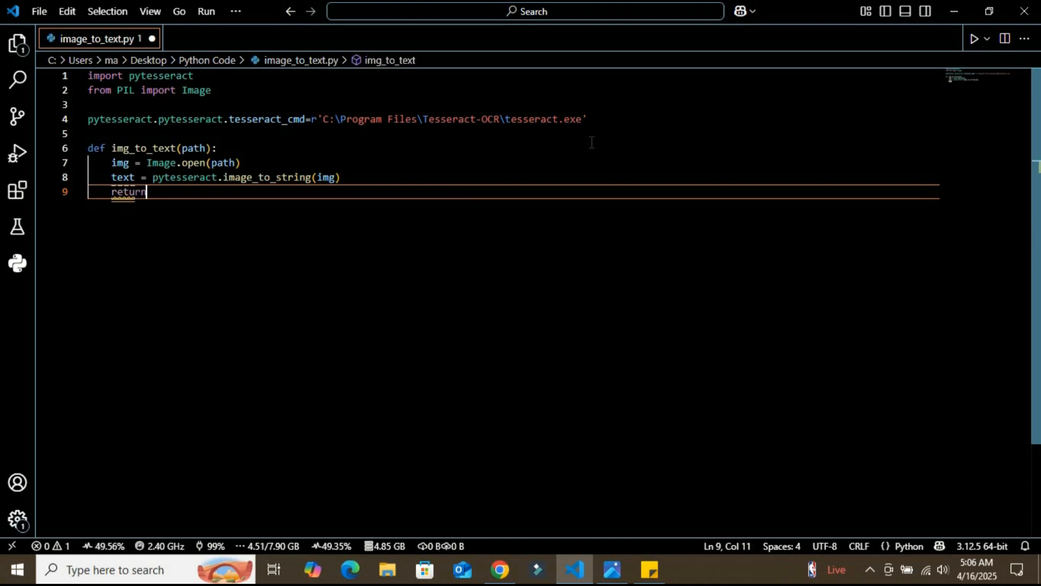
text(text)
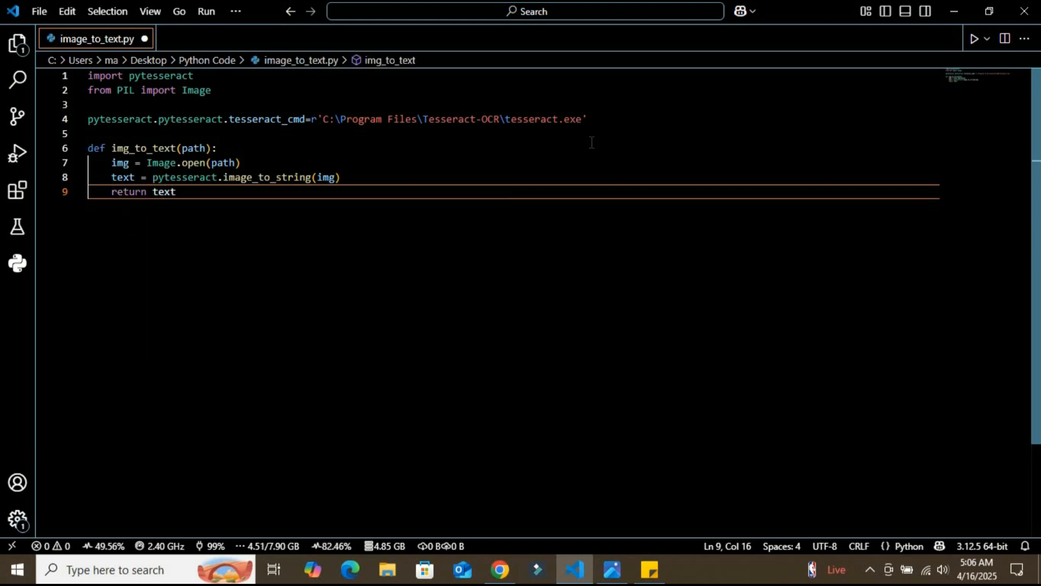
key(Enter)
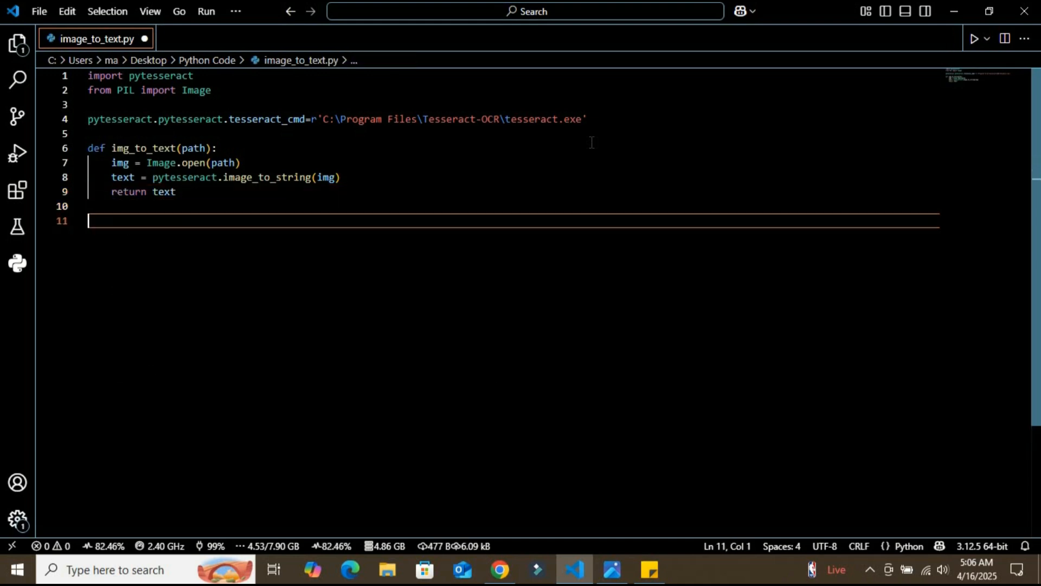
key(ctrl+s)
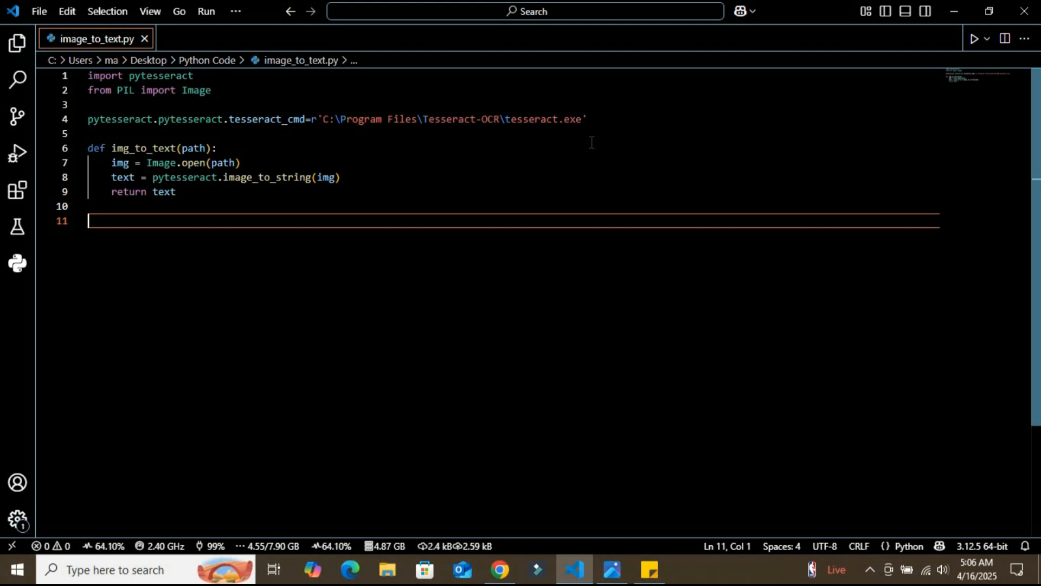
Add 'if __name__ == '__main__':' below the function and begin the 'path =' assignment inside it
text(i)
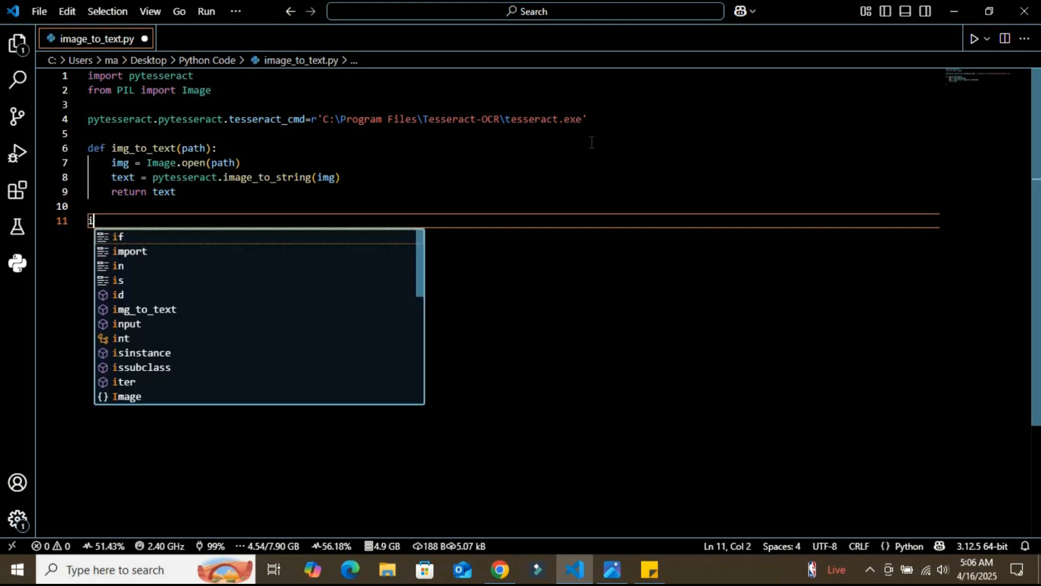
text(f __name__ ==)
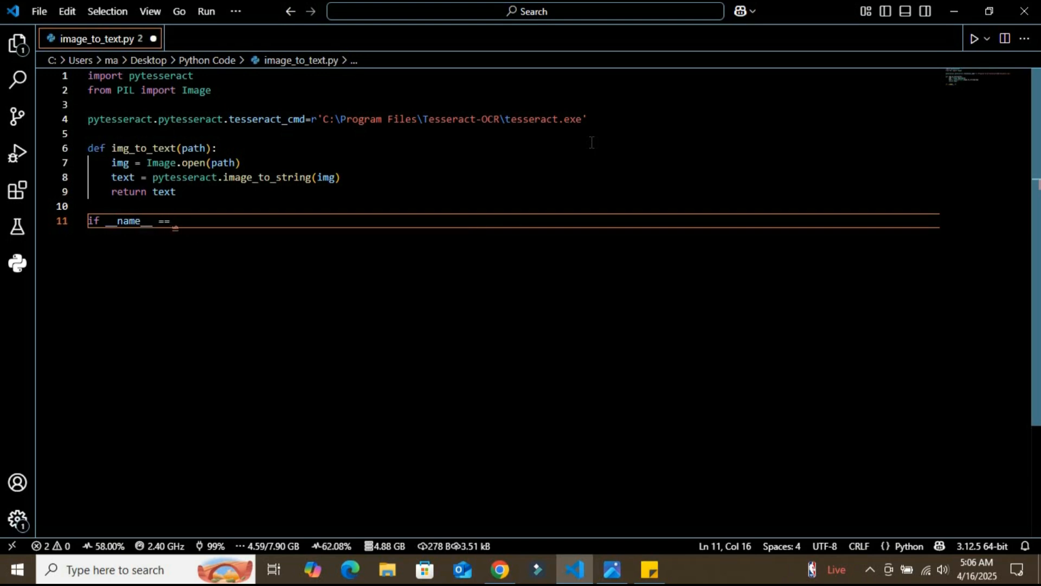
text('__main)
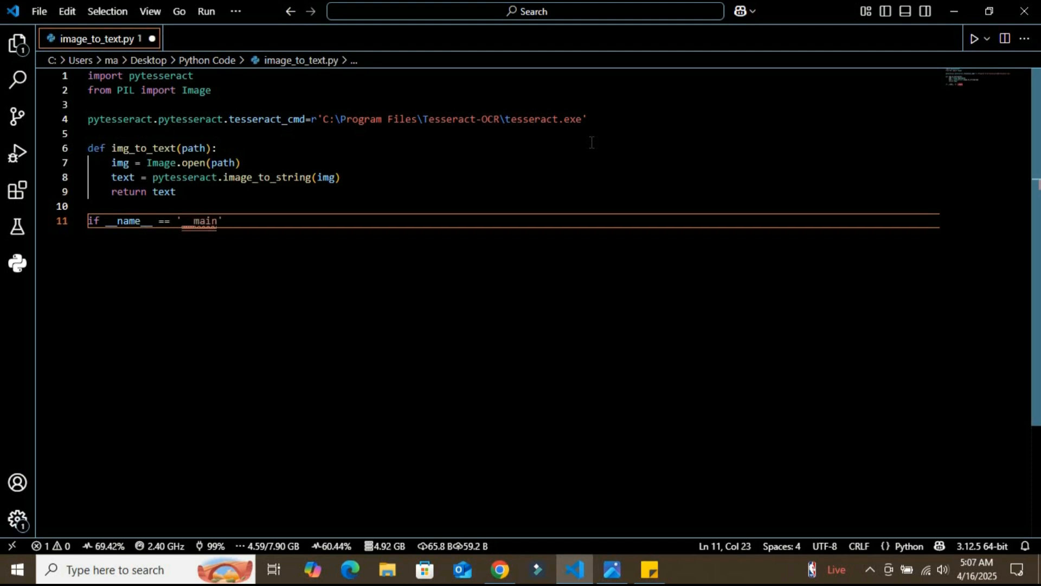
text(__)
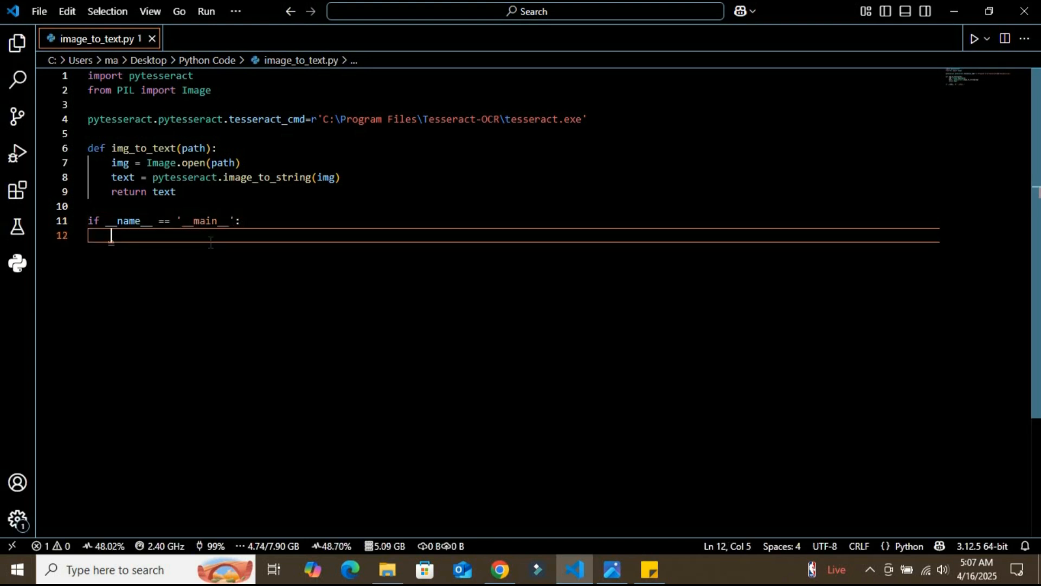
text(path)
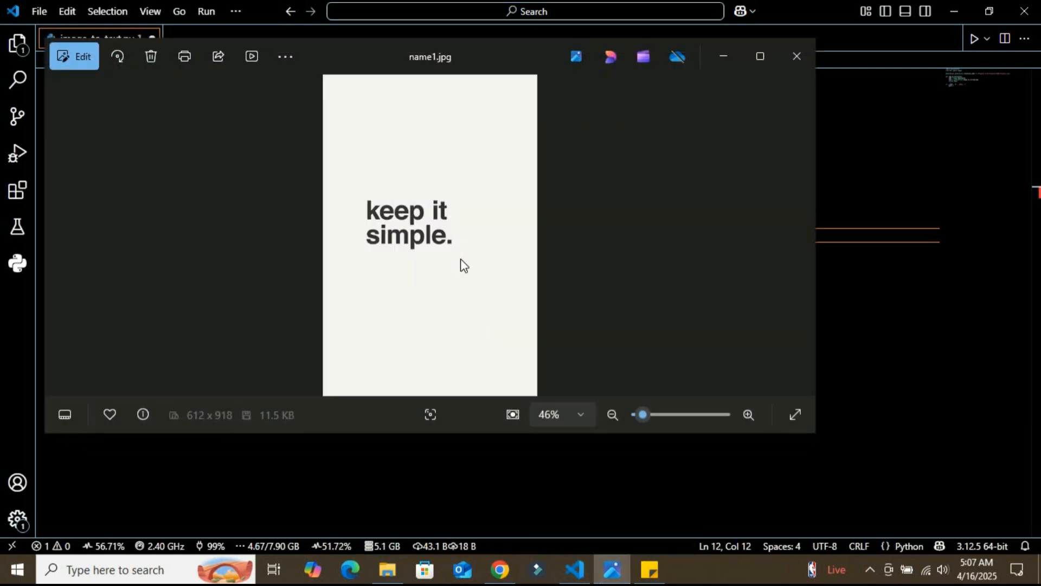
mouse_move(507, 59)
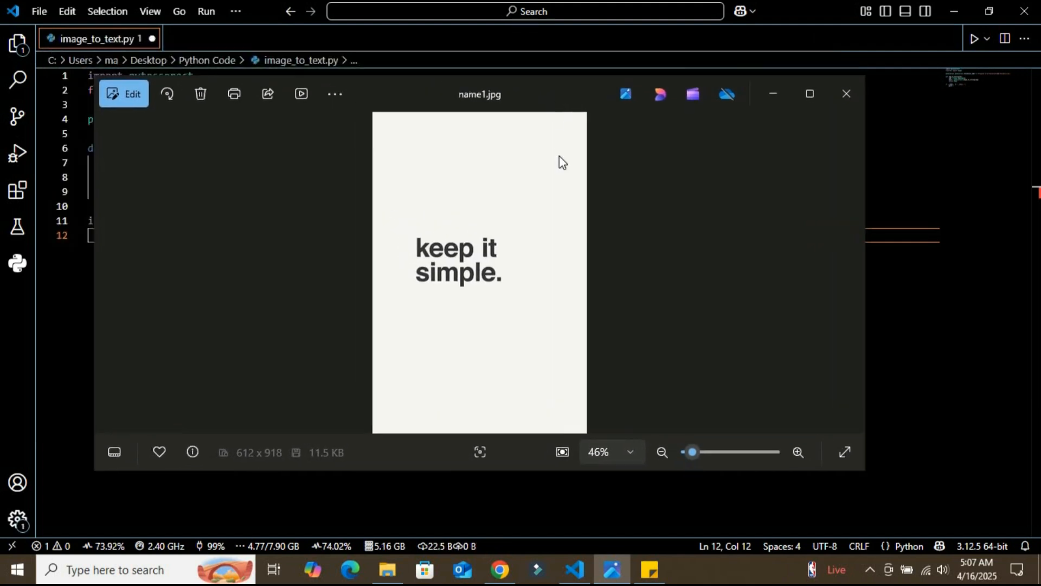
mouse_move(582, 197)
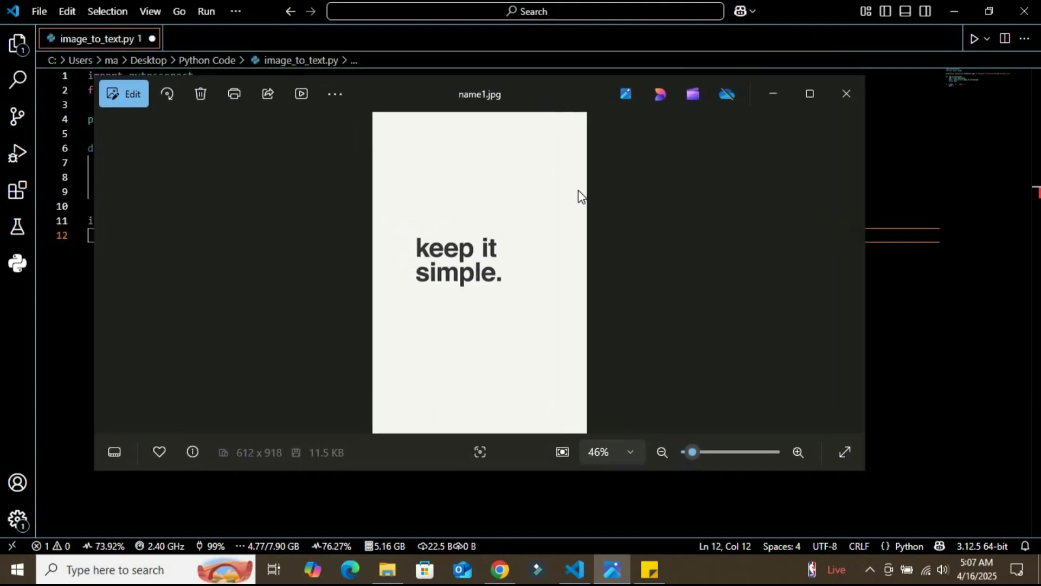
mouse_move(845, 93)
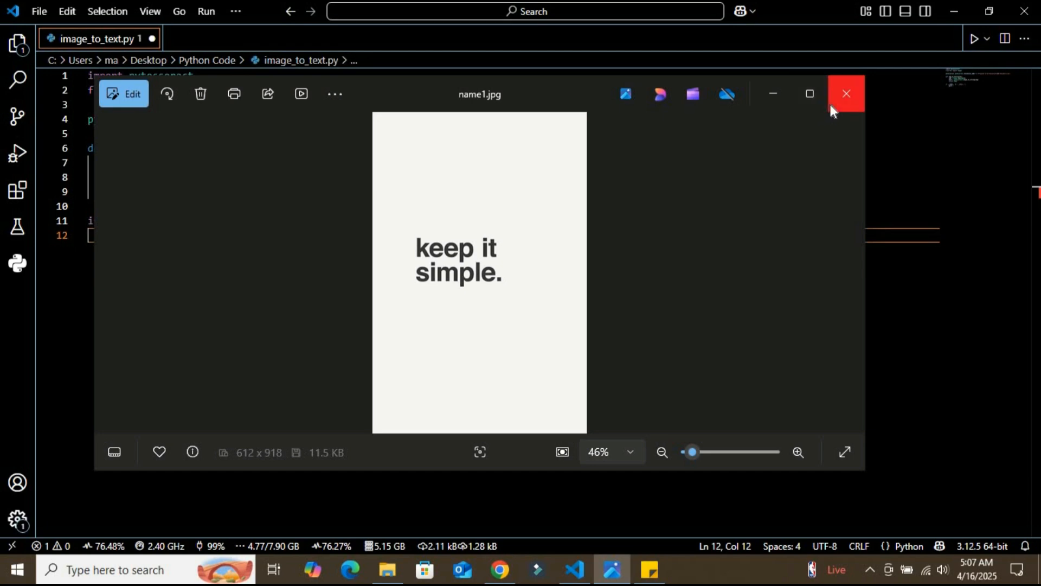
mouse_move(773, 93)
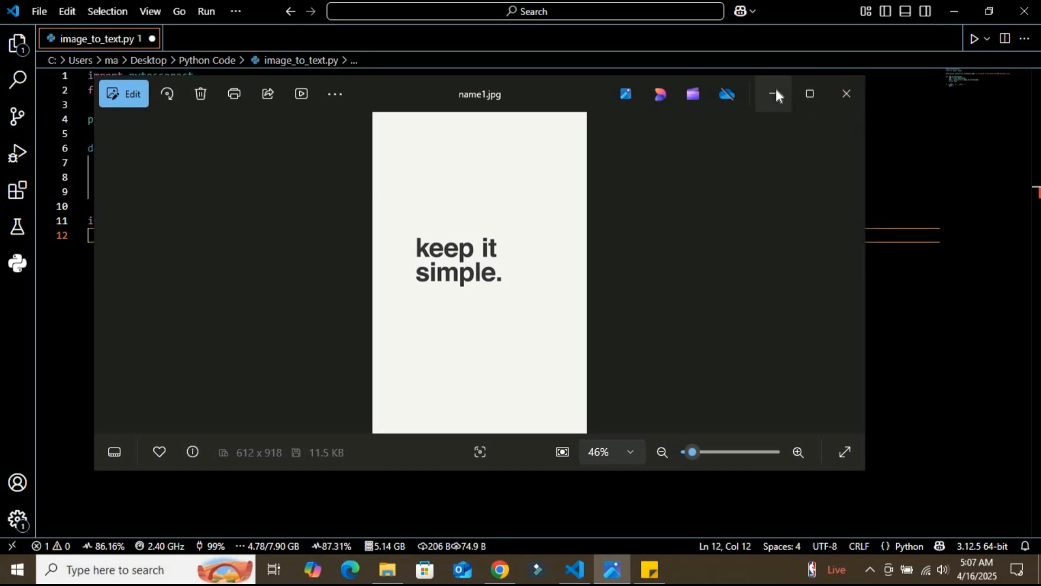
click(845, 94)
text( r'C:\Users\ma\Downloads\name1.jpg)
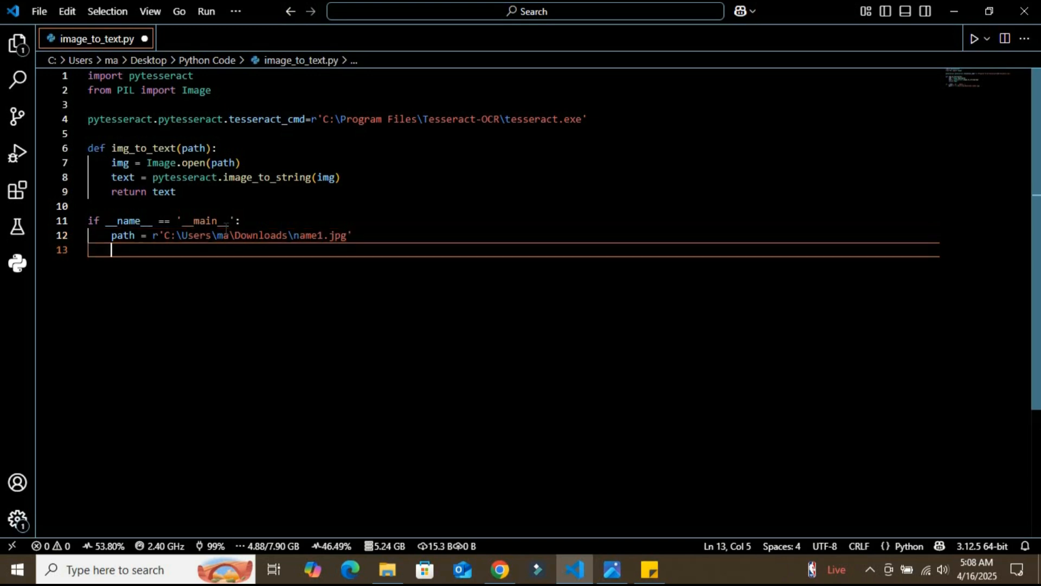
Assign 'extracted_txt = img_to_text(path)' on line 13 inside the main guard
text(extra)
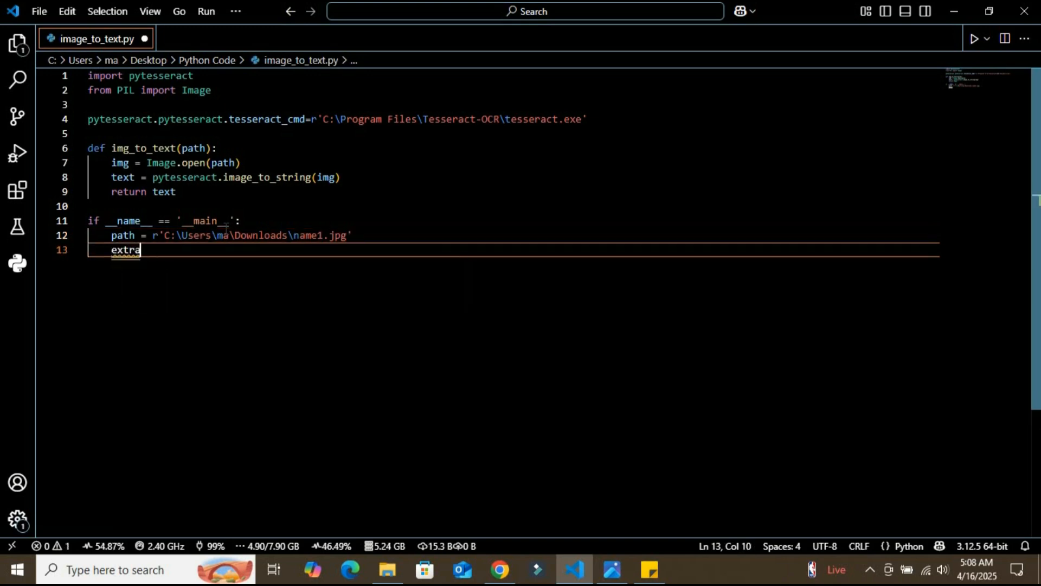
text(cte)
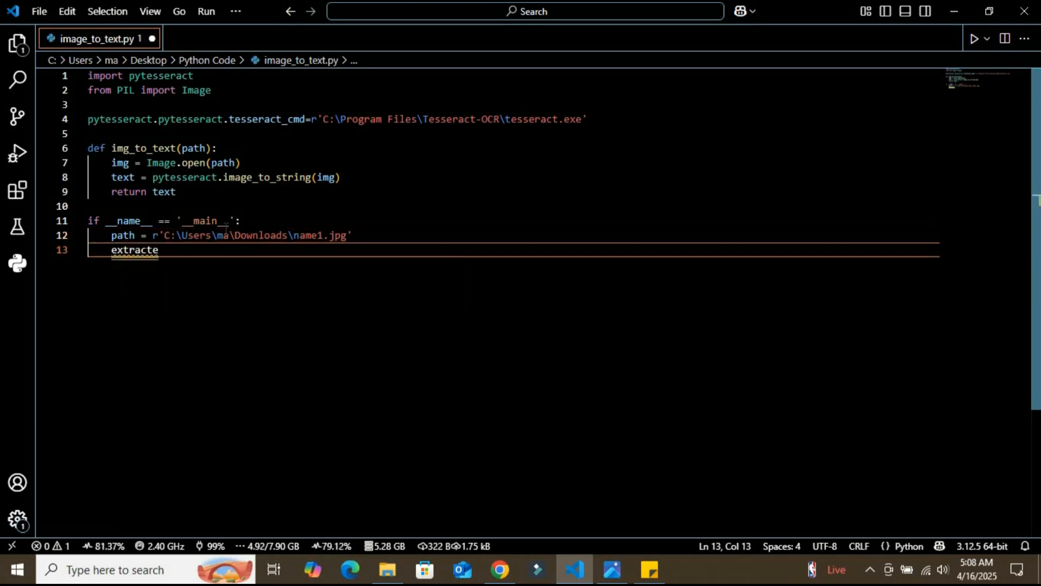
text(d_t)
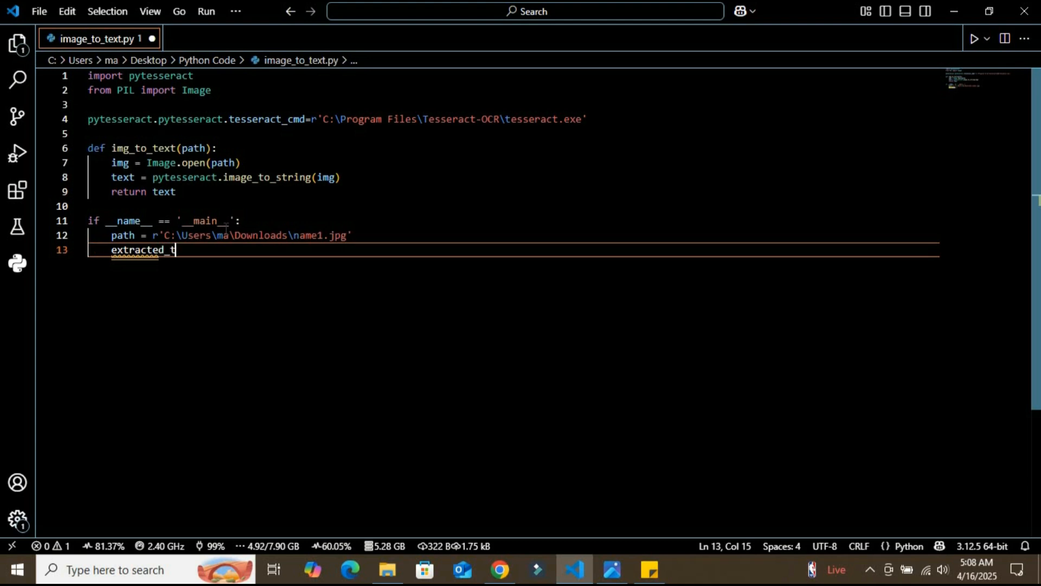
text(xt =)
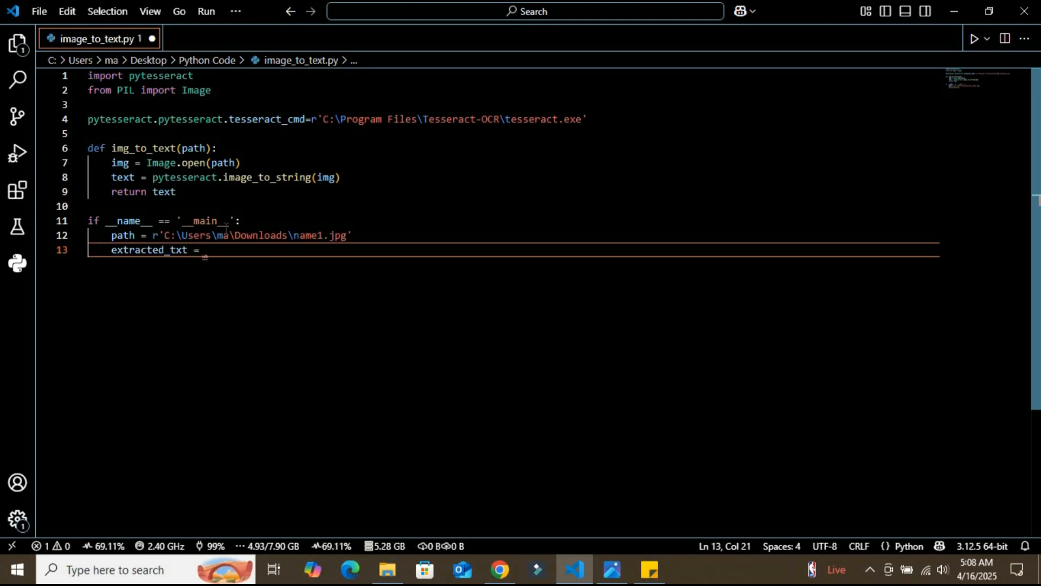
text(img_to_text)
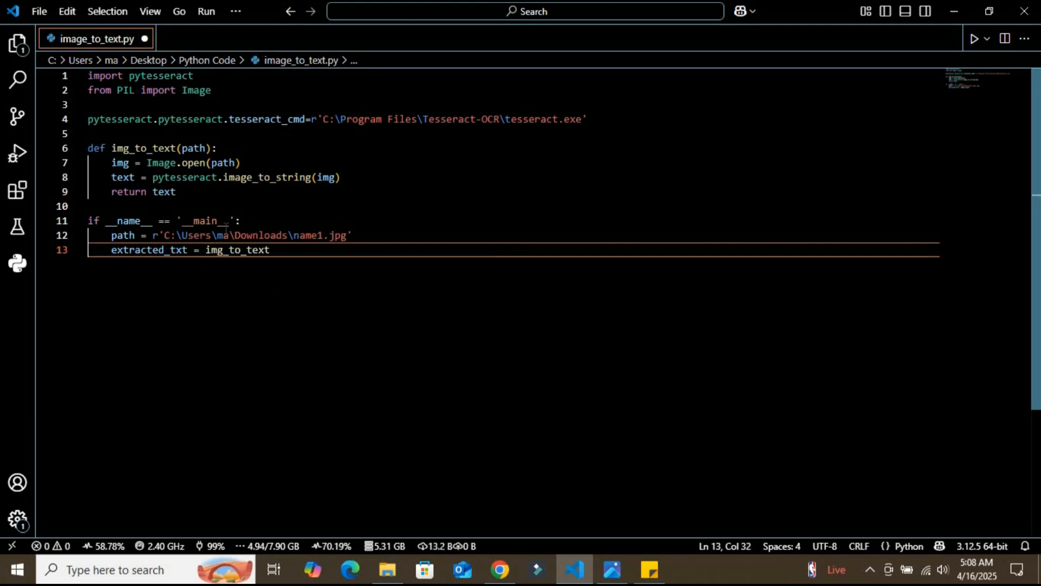
text(())
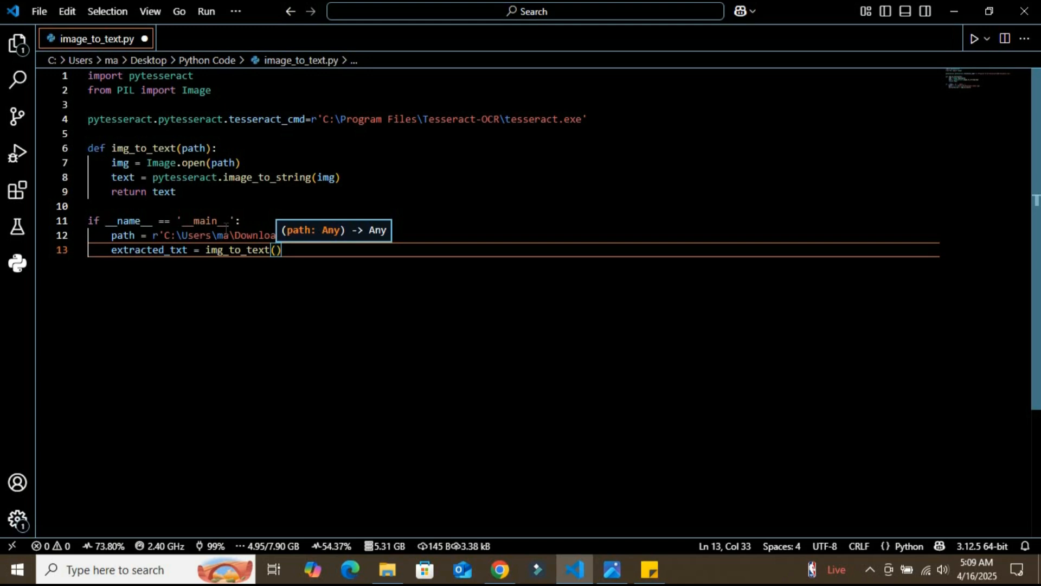
text(path)
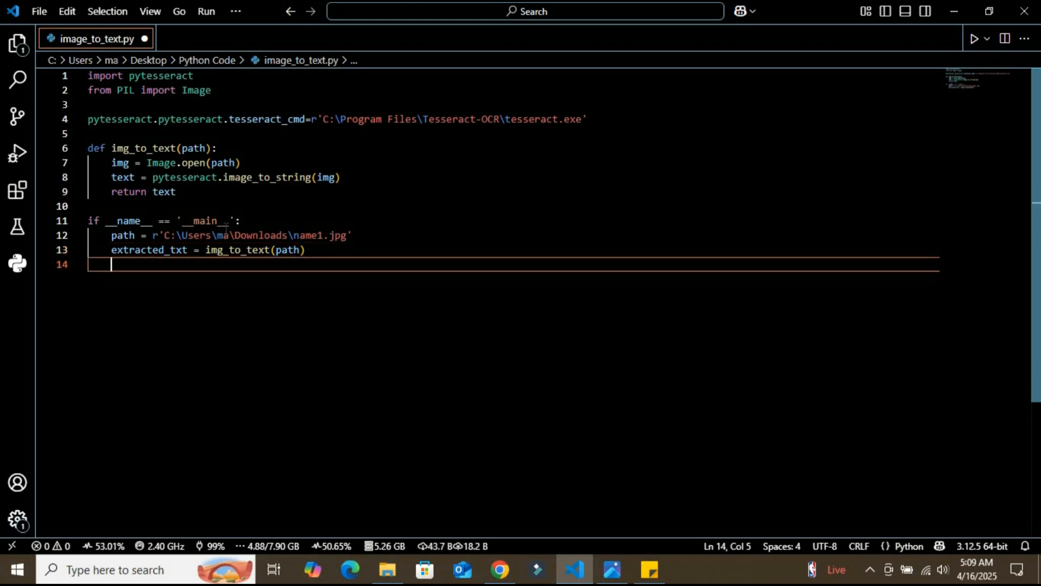
Add print('Extracted Text\n', extracted_txt) on line 14
text(print)
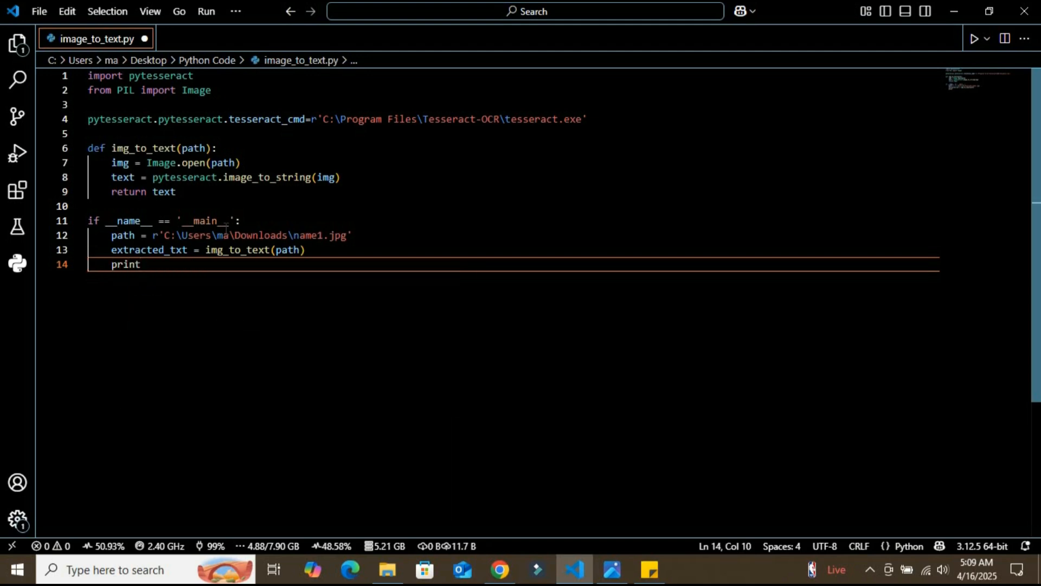
text(('E)
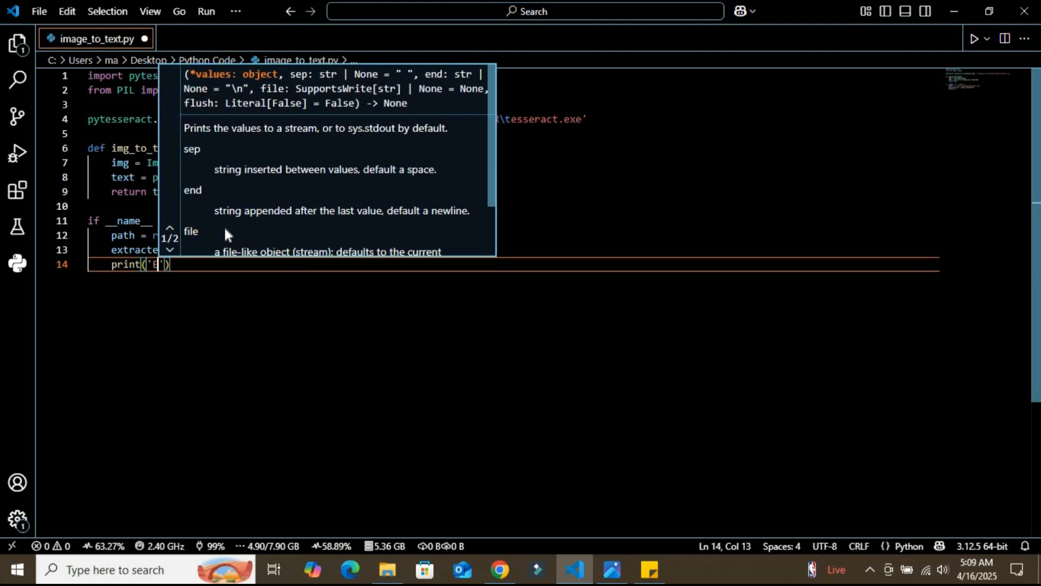
text(Extracted)
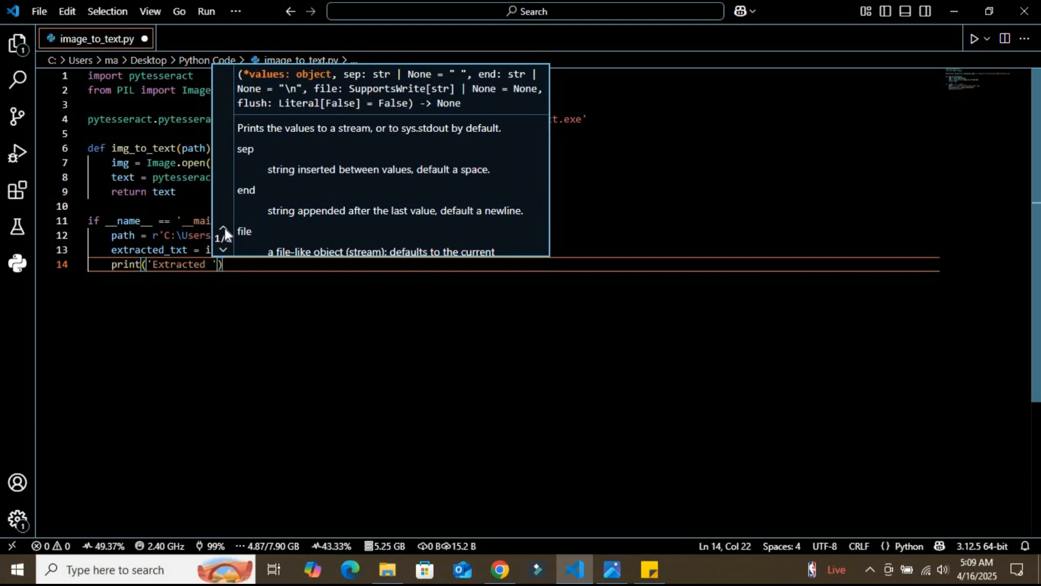
text(Text)
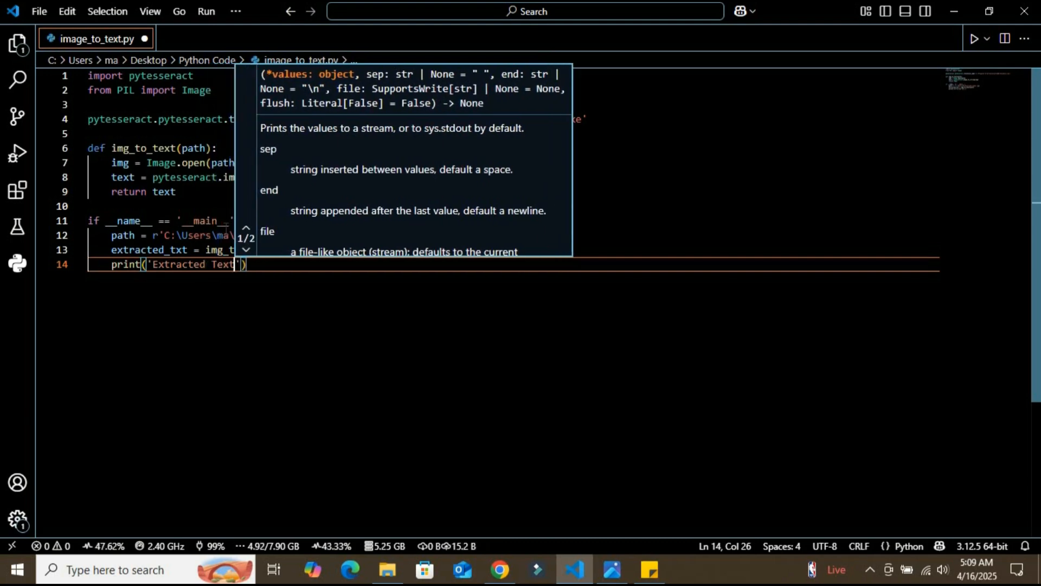
text(\n)
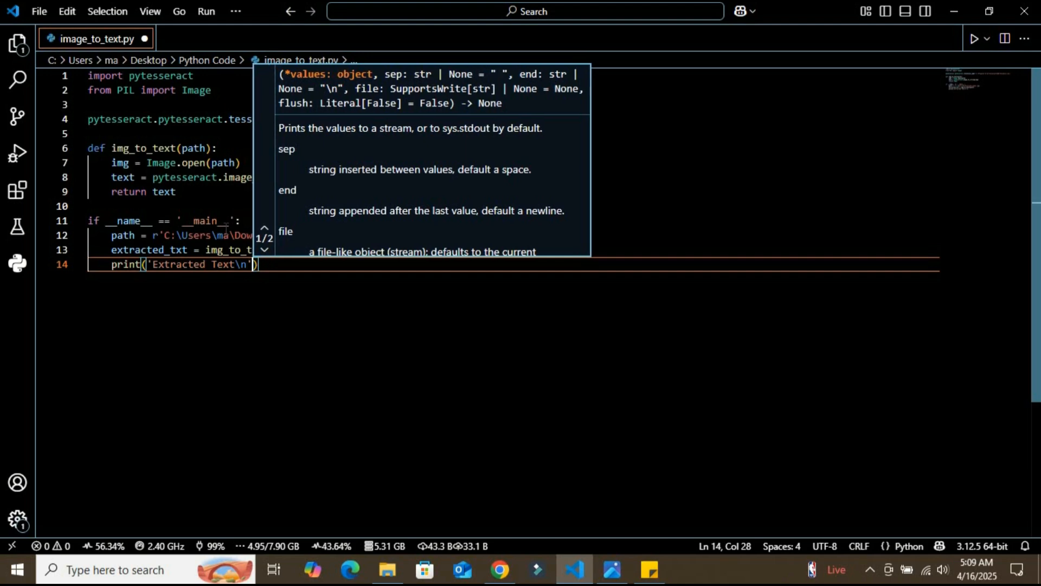
text(,)
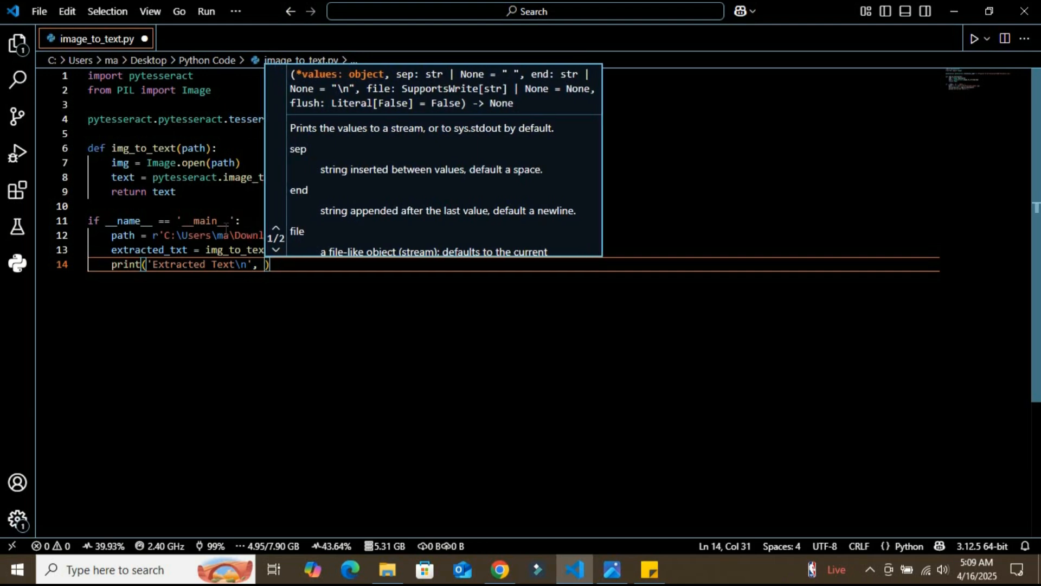
text(extracted_txt)
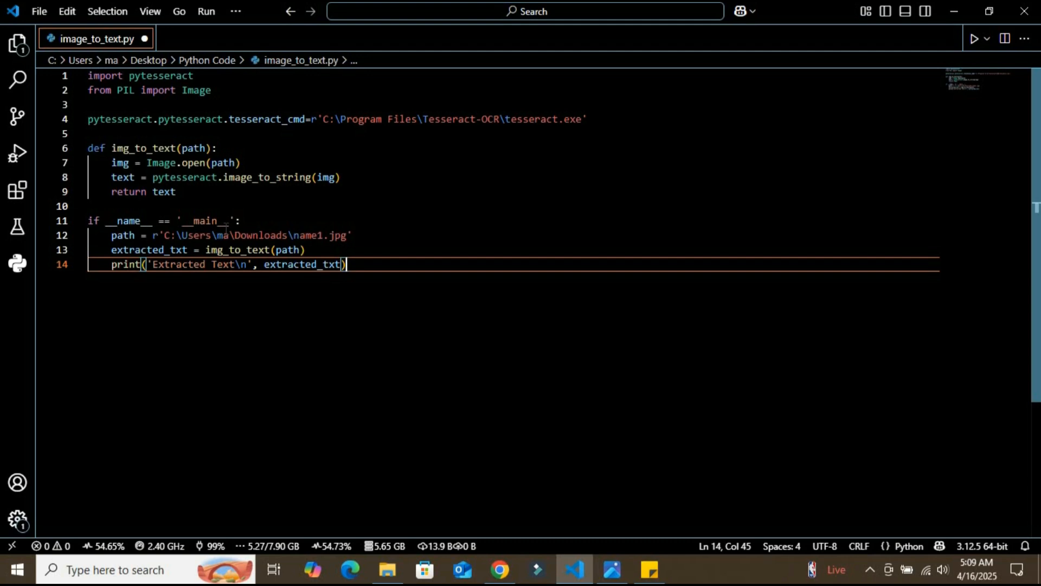
mouse_move(379, 54)
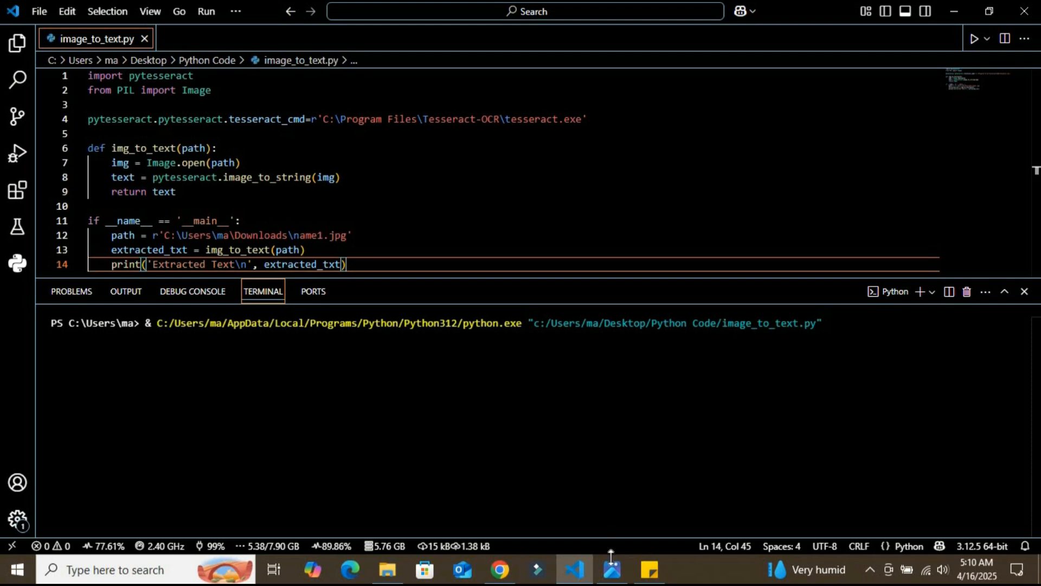
mouse_move(610, 570)
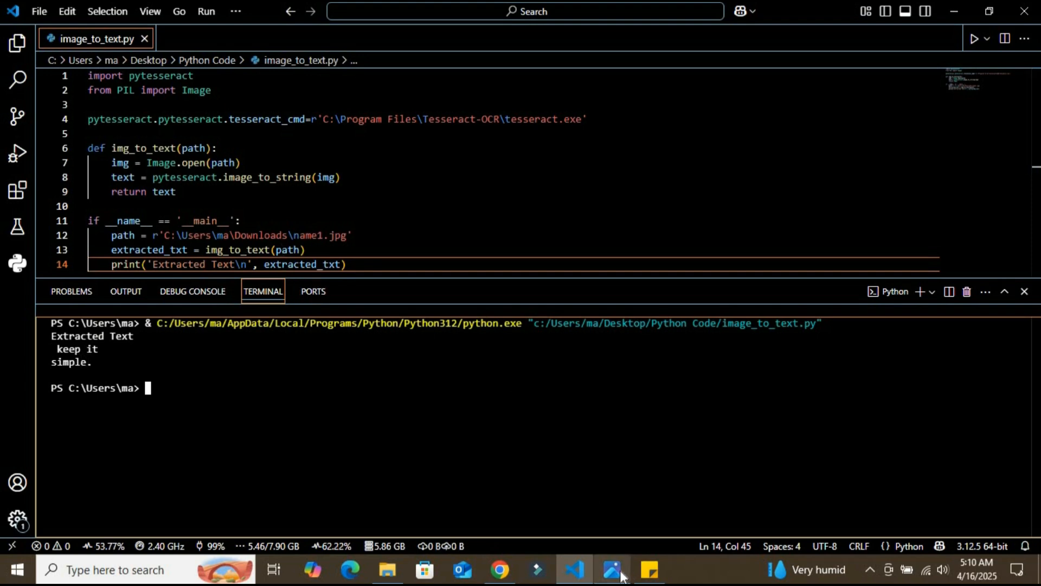
click(611, 570)
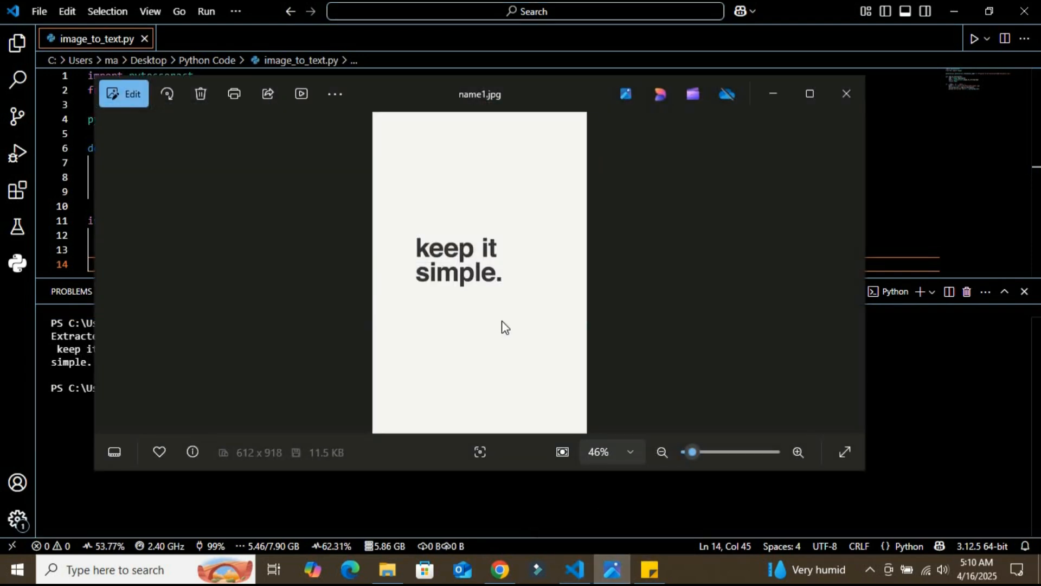
mouse_move(330, 333)
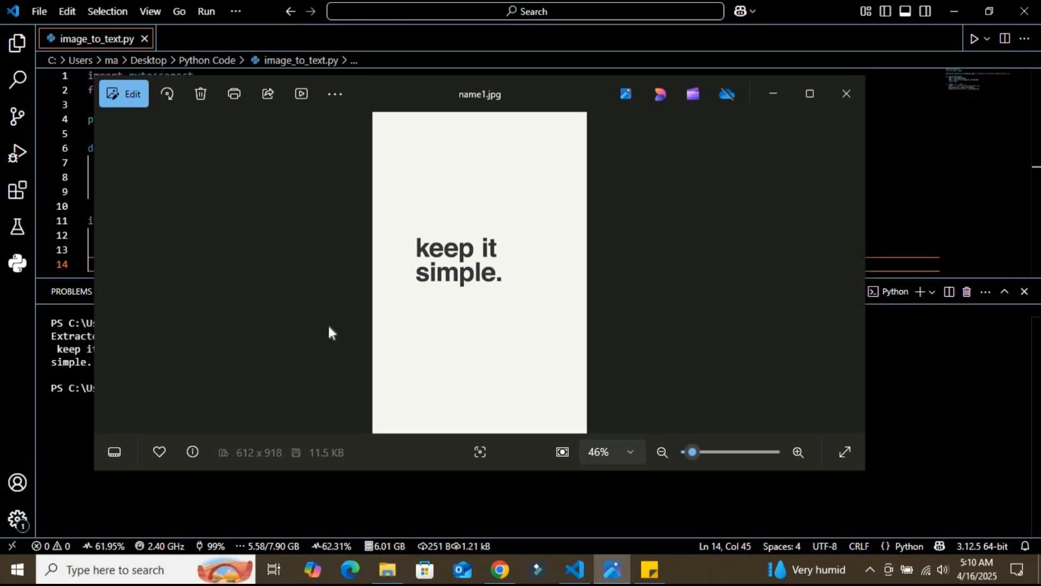
mouse_move(270, 331)
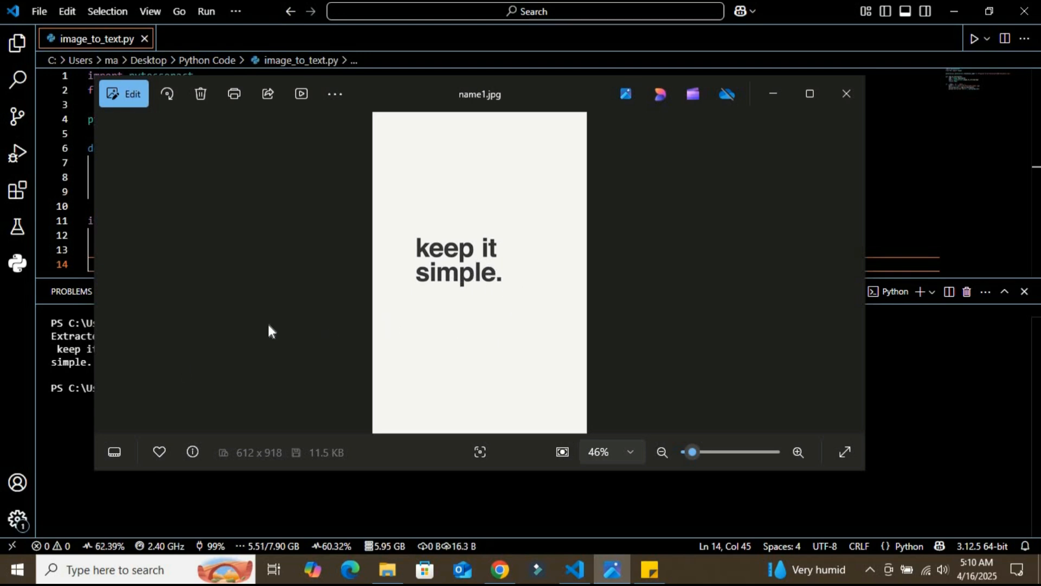
click(846, 93)
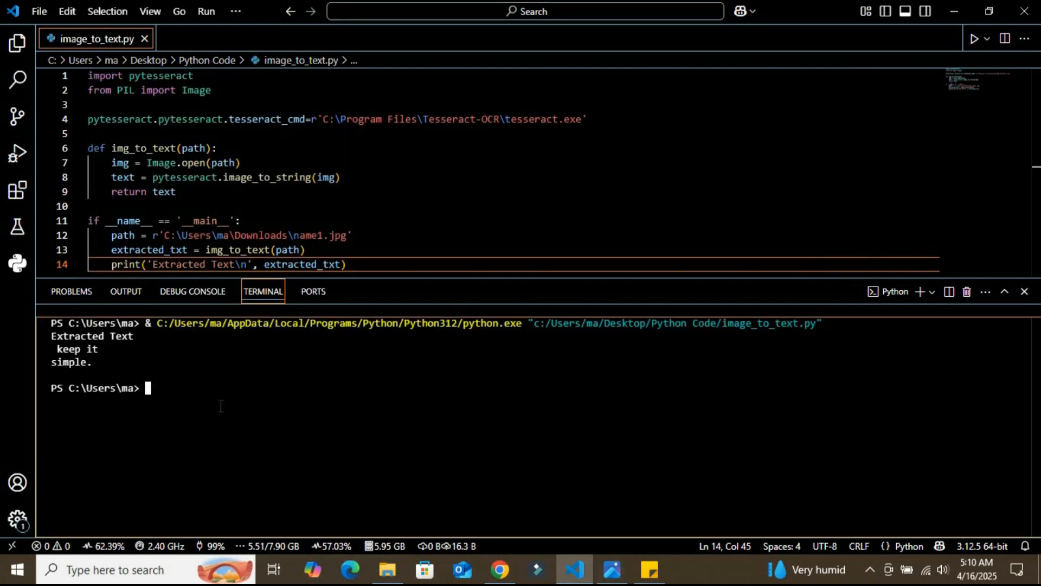